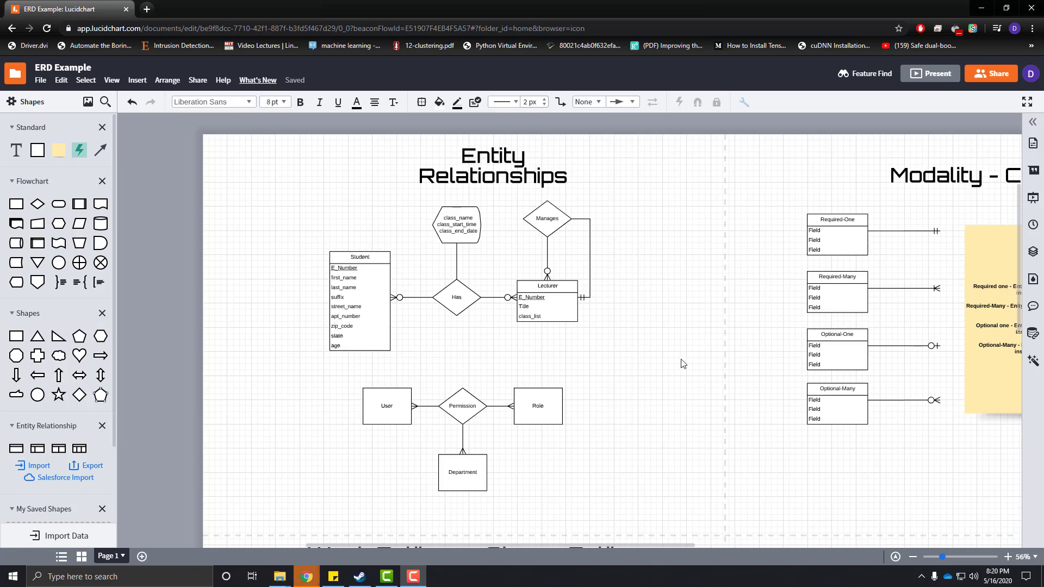
- Scroll down and pick out the Permission connectors to User and Role
{"action": "scroll", "scroll_direction": "down", "scroll_amount": 3}
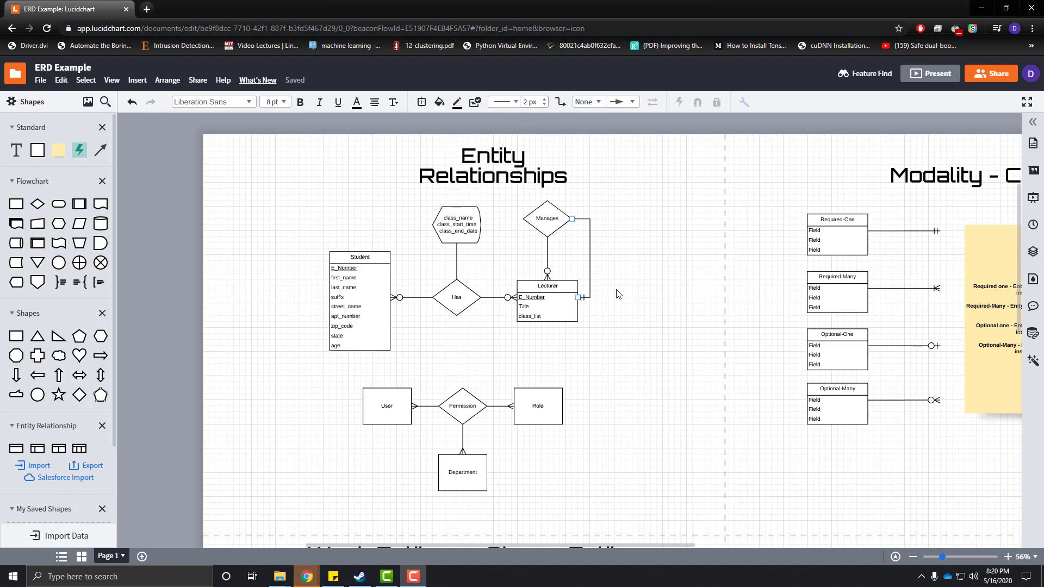
{"action": "scroll", "scroll_direction": "down", "scroll_amount": 3}
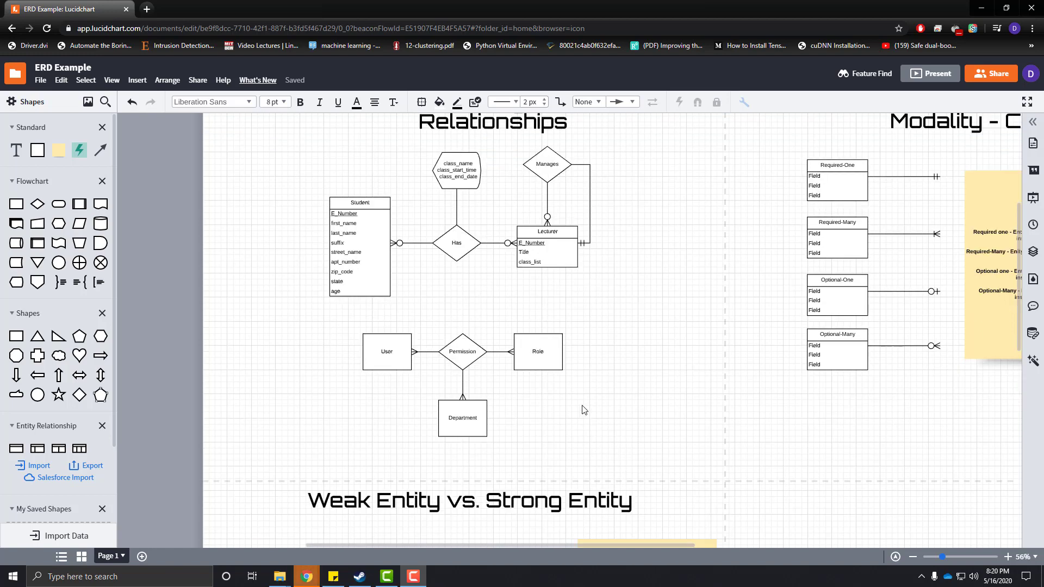
{"action": "left_click", "coordinate": [462, 417]}
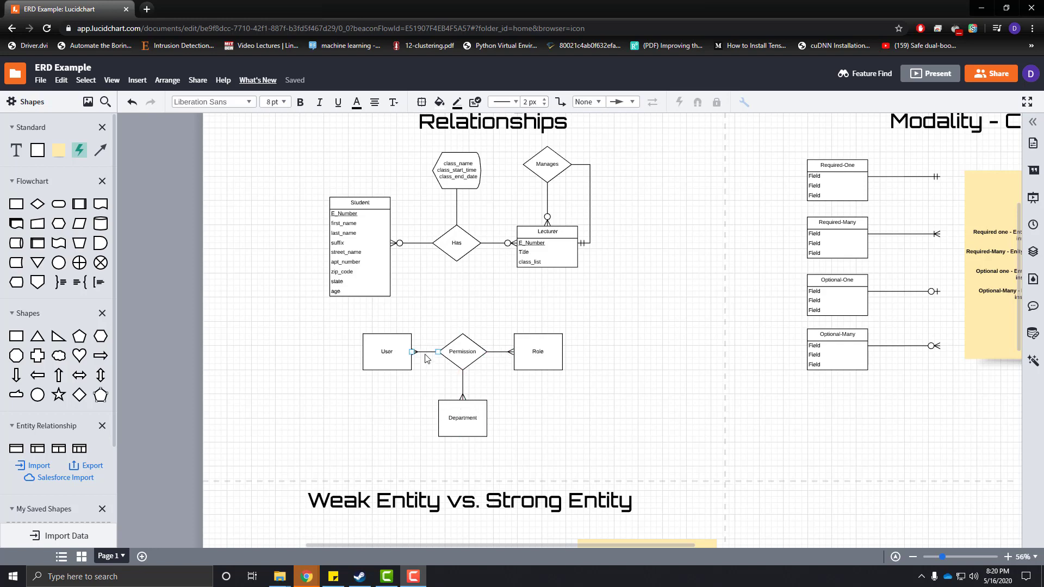
{"action": "mouse_move", "coordinate": [506, 356]}
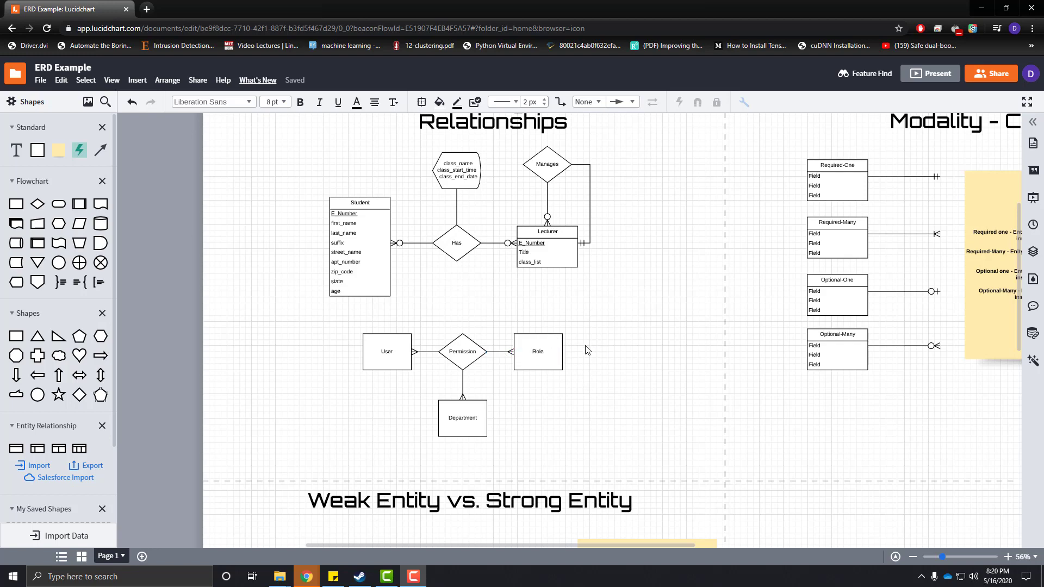
{"action": "left_click", "coordinate": [537, 350]}
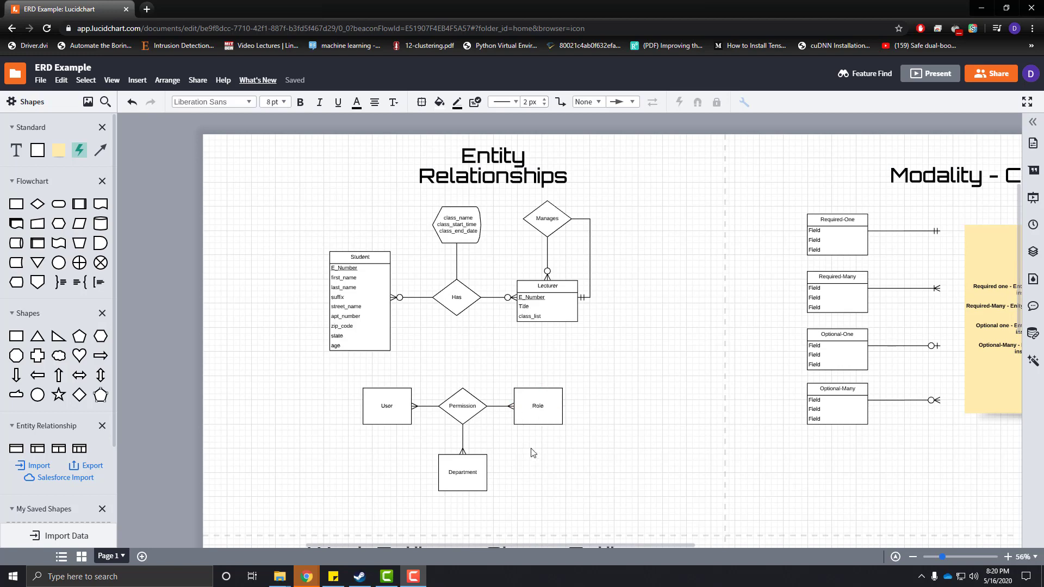
{"action": "scroll", "scroll_direction": "down", "scroll_amount": 3}
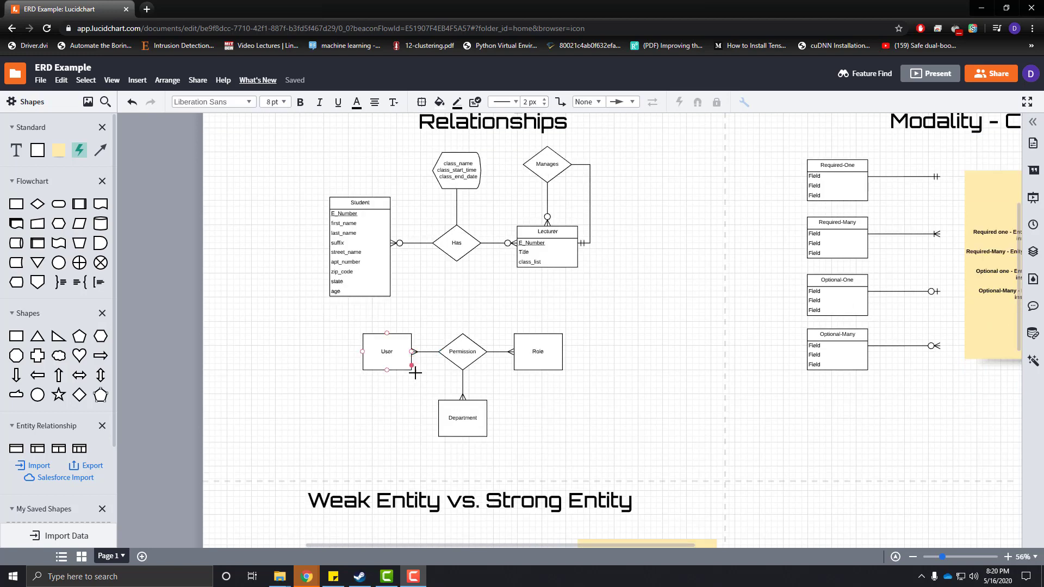
{"action": "mouse_move", "coordinate": [406, 361]}
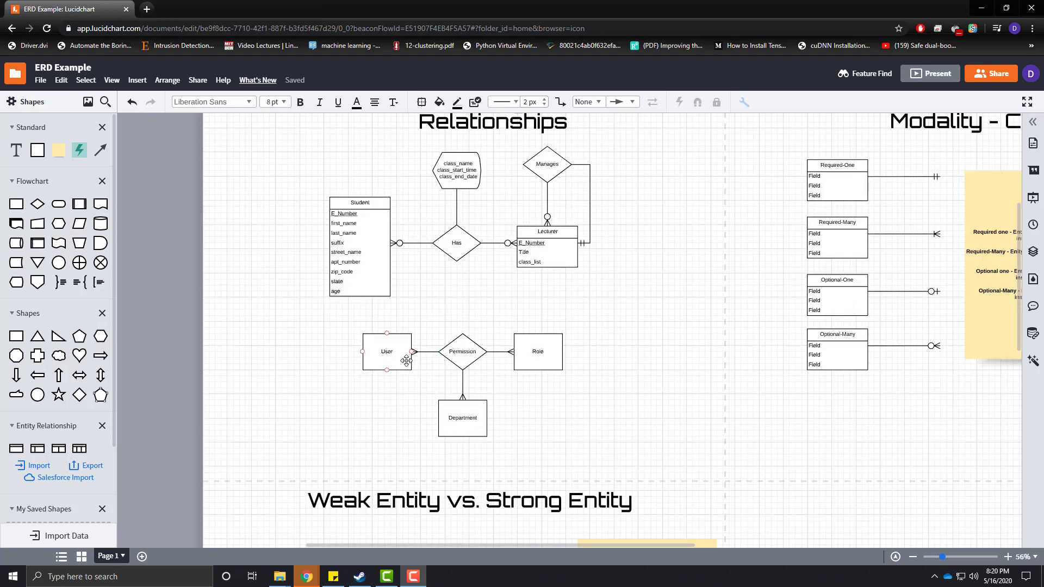
{"action": "left_click", "coordinate": [536, 350]}
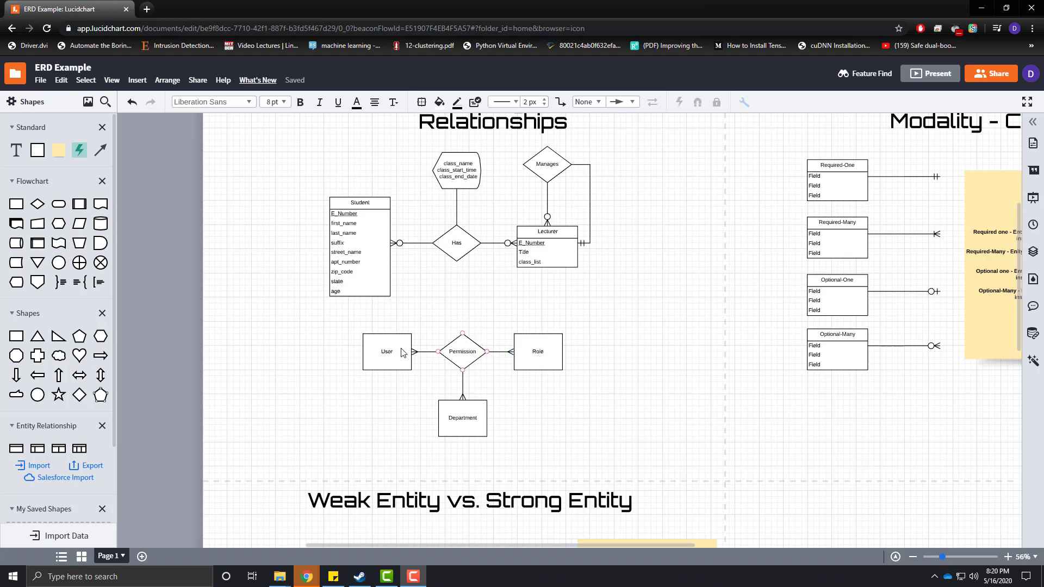
{"action": "left_click", "coordinate": [462, 418]}
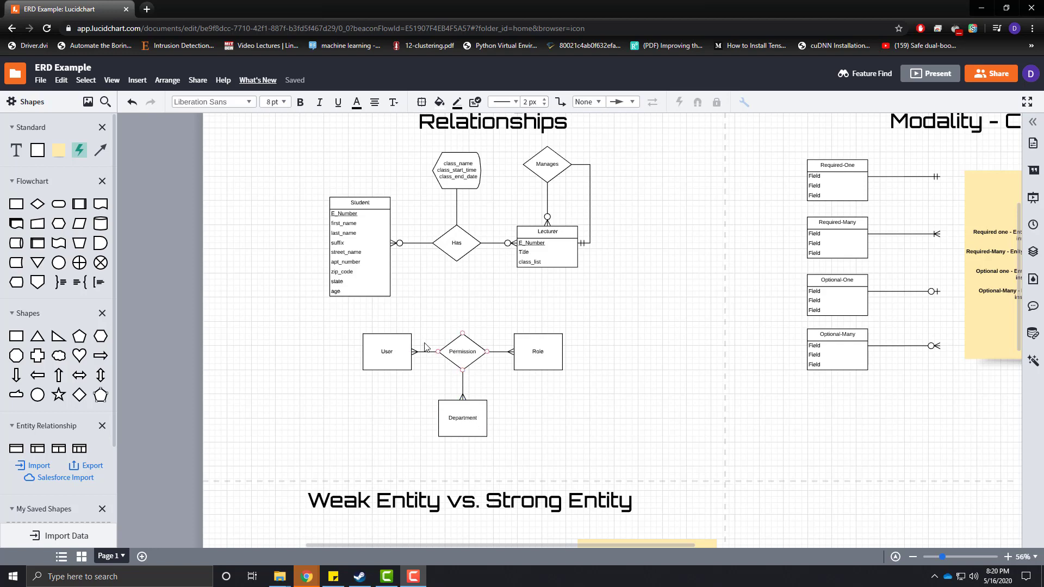
{"action": "left_click", "coordinate": [386, 352]}
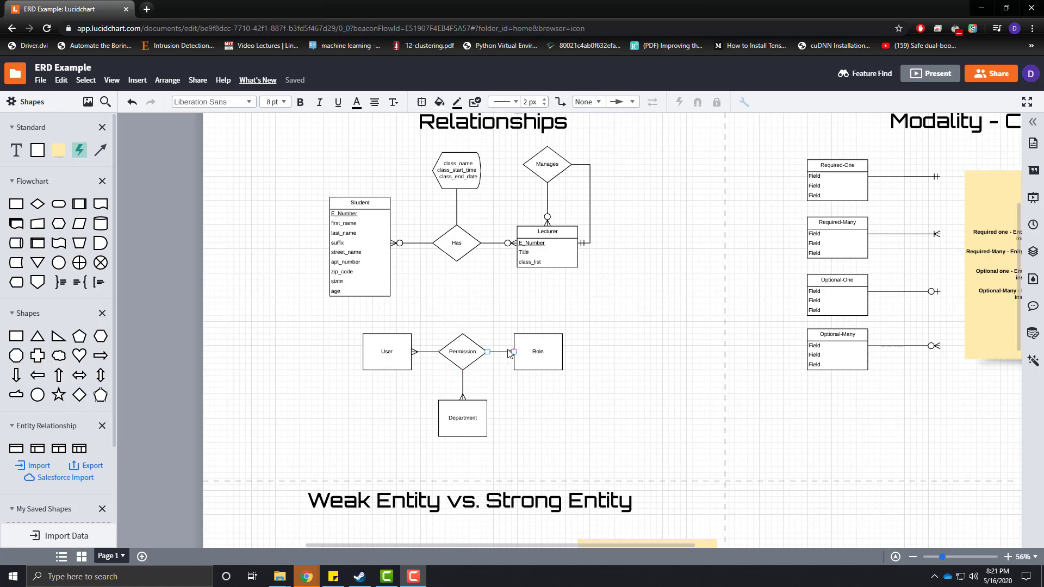
{"action": "left_click", "coordinate": [576, 426]}
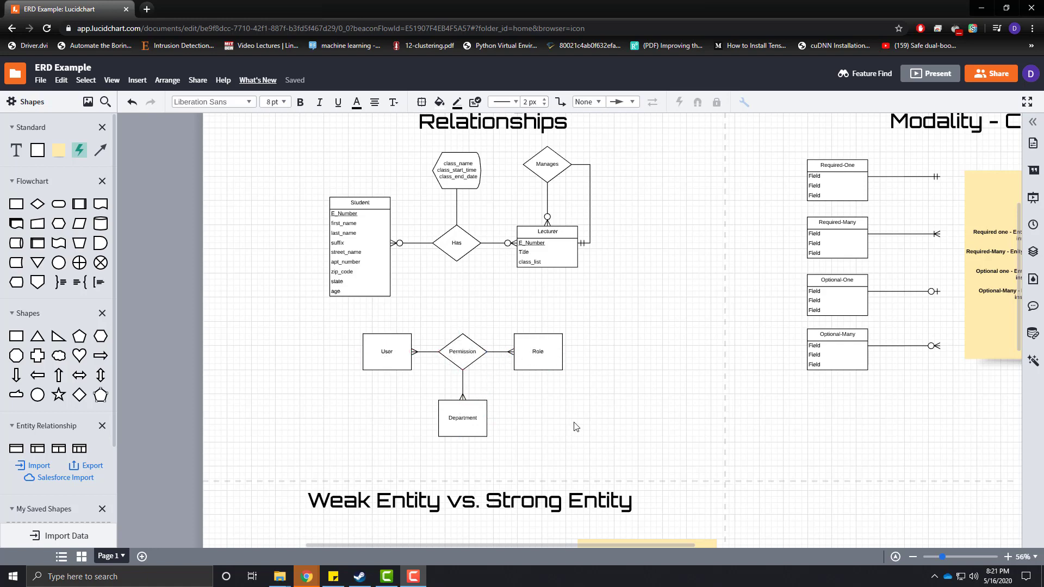
{"action": "mouse_move", "coordinate": [495, 426]}
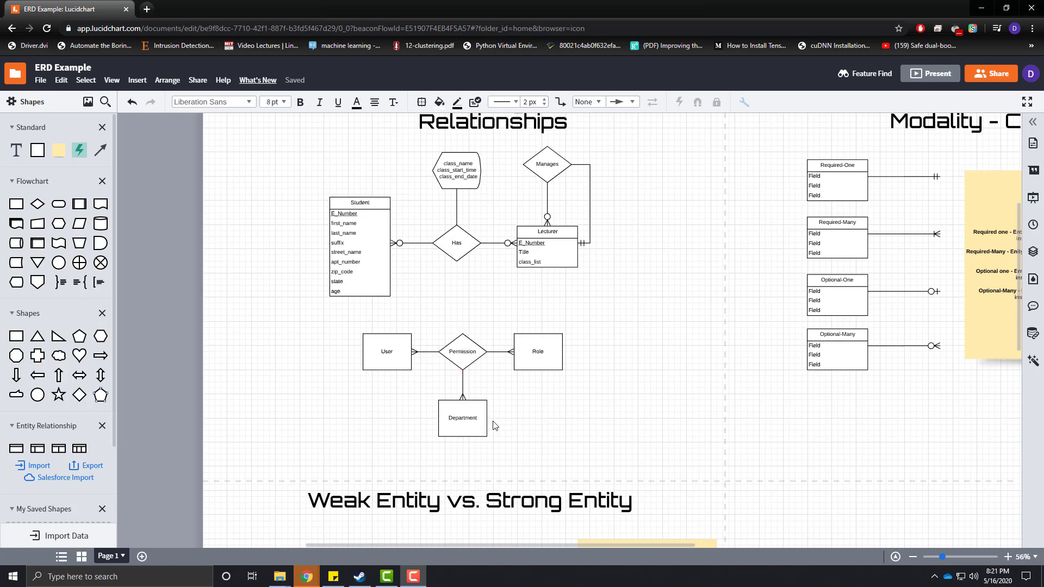
{"action": "left_click", "coordinate": [462, 352]}
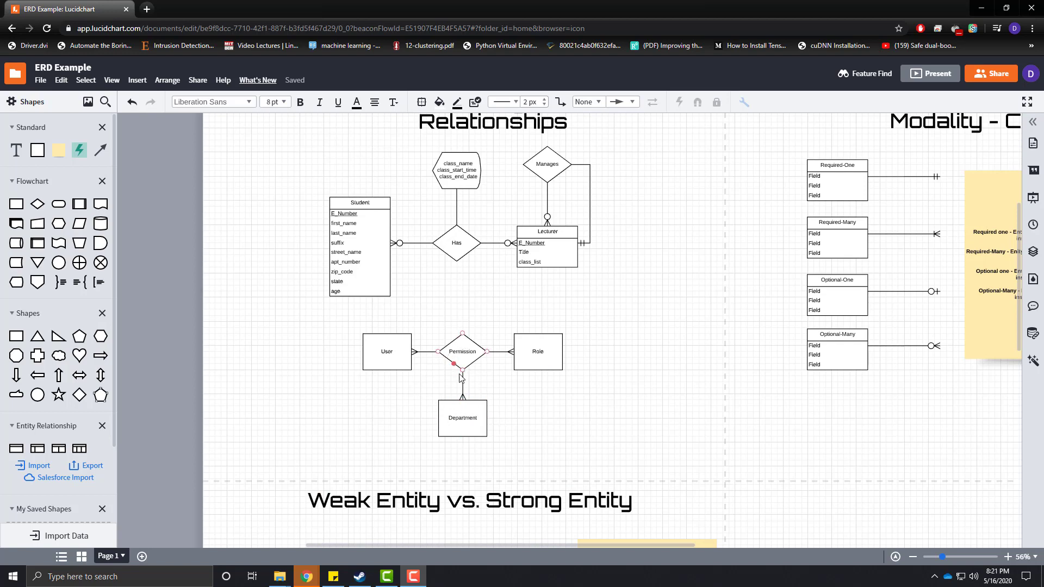
{"action": "mouse_move", "coordinate": [435, 374]}
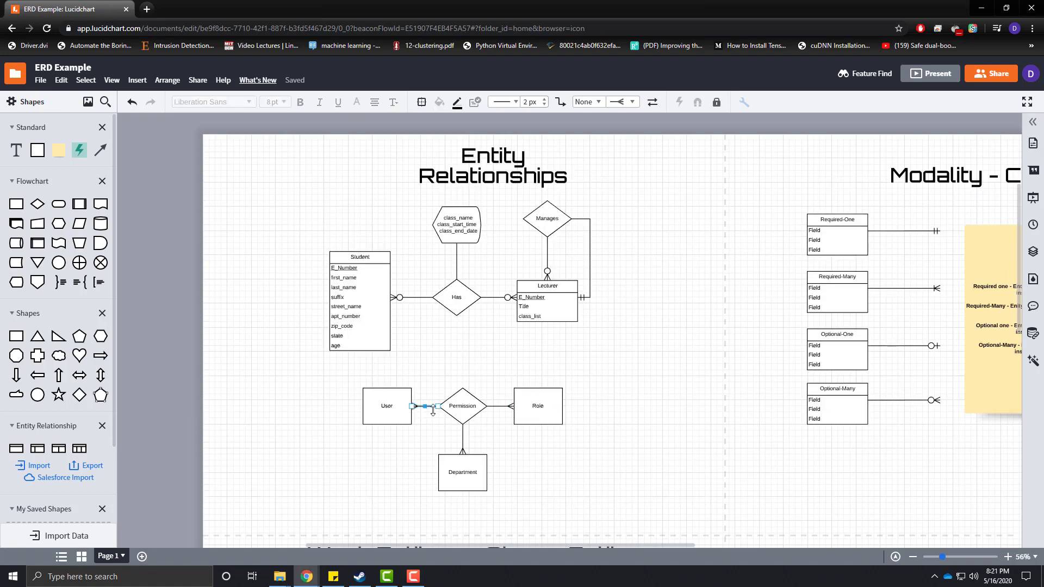
{"action": "mouse_move", "coordinate": [496, 466]}
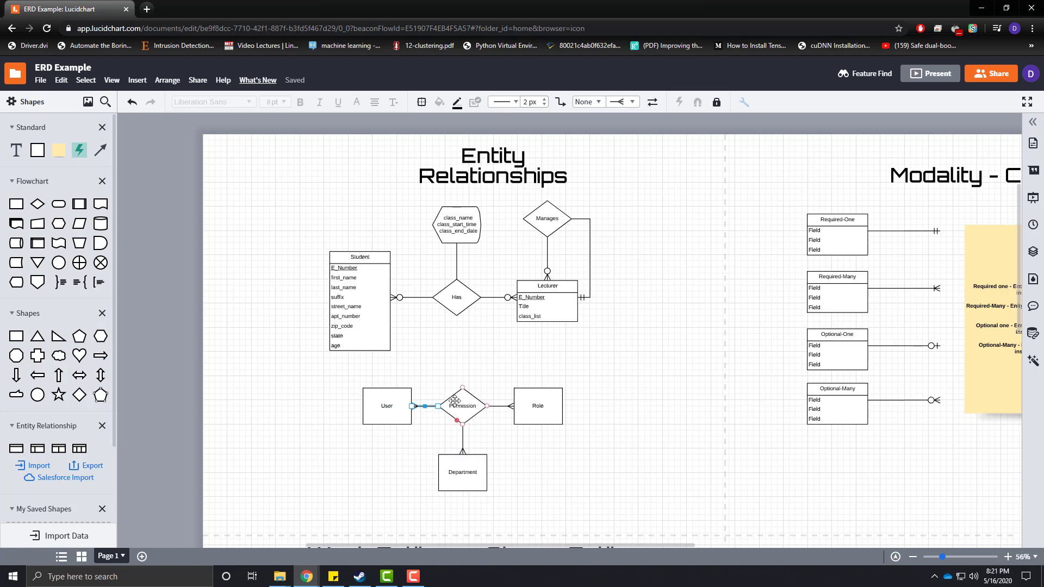
- Set the User and Department connector ends to the zero-or-many crow's foot
{"action": "left_click", "coordinate": [626, 445]}
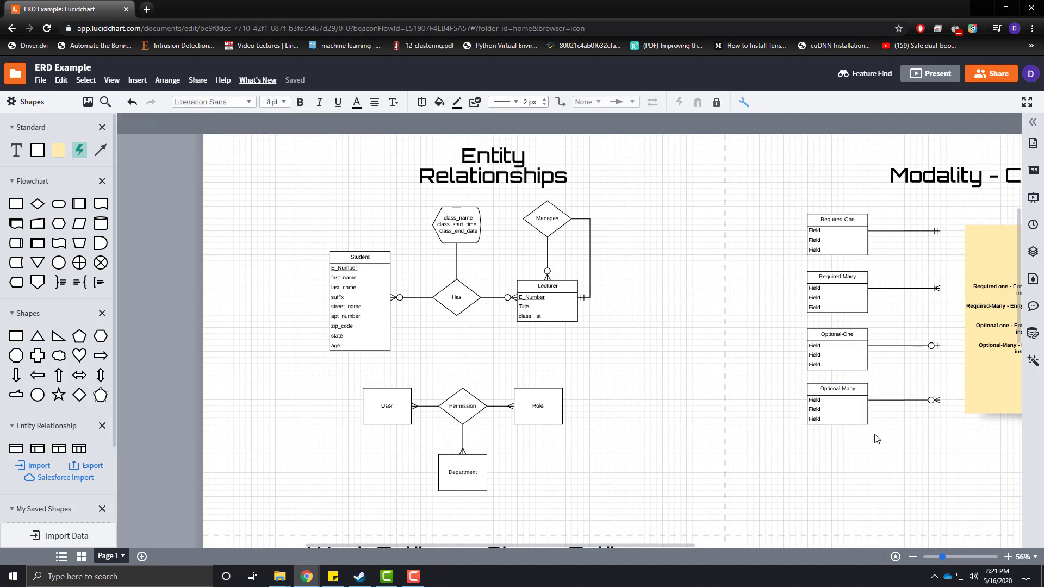
{"action": "left_click", "coordinate": [836, 404]}
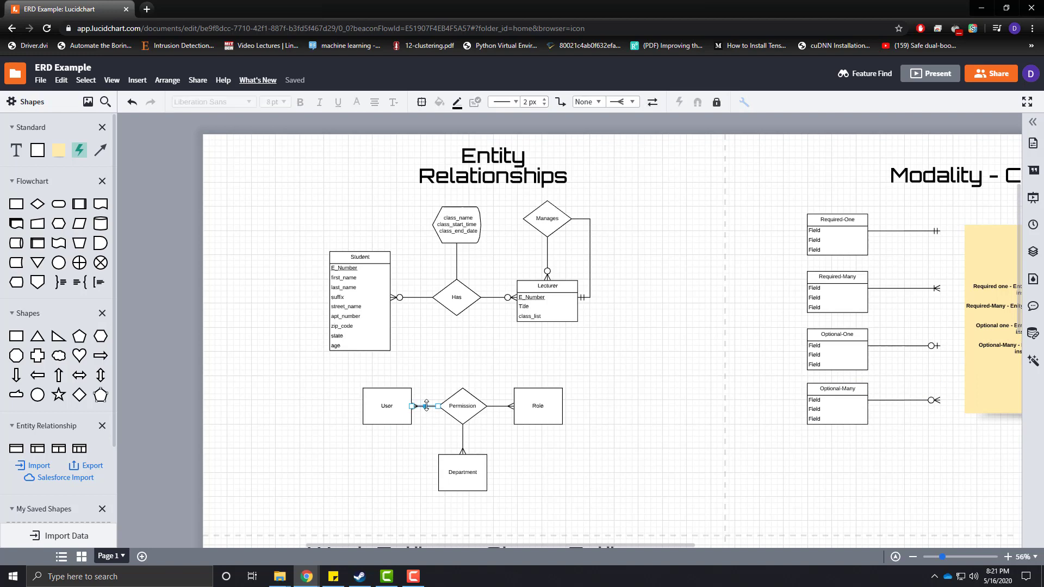
{"action": "left_click", "coordinate": [622, 102]}
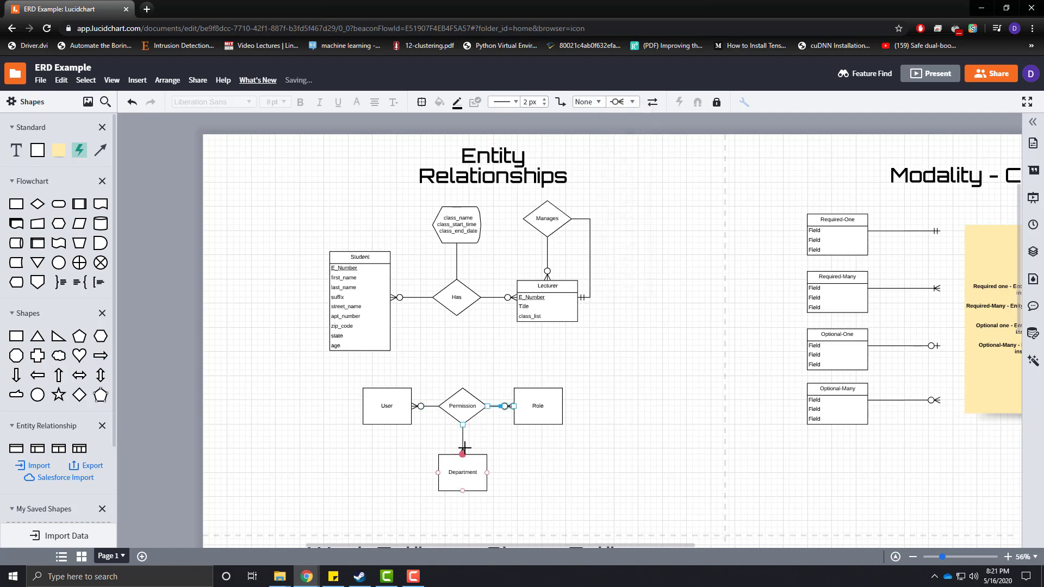
{"action": "left_click", "coordinate": [628, 101]}
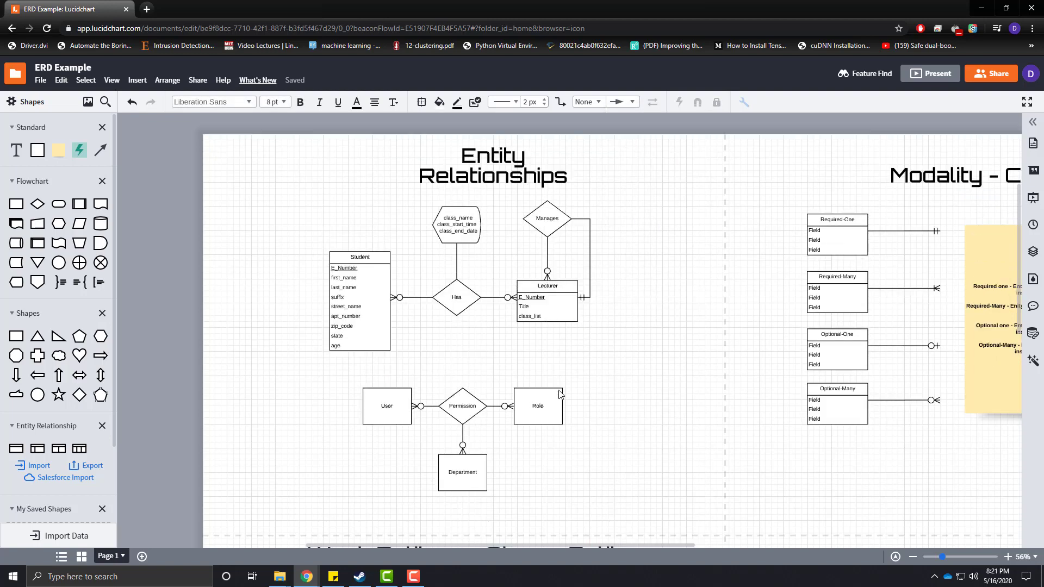
{"action": "mouse_move", "coordinate": [658, 340]}
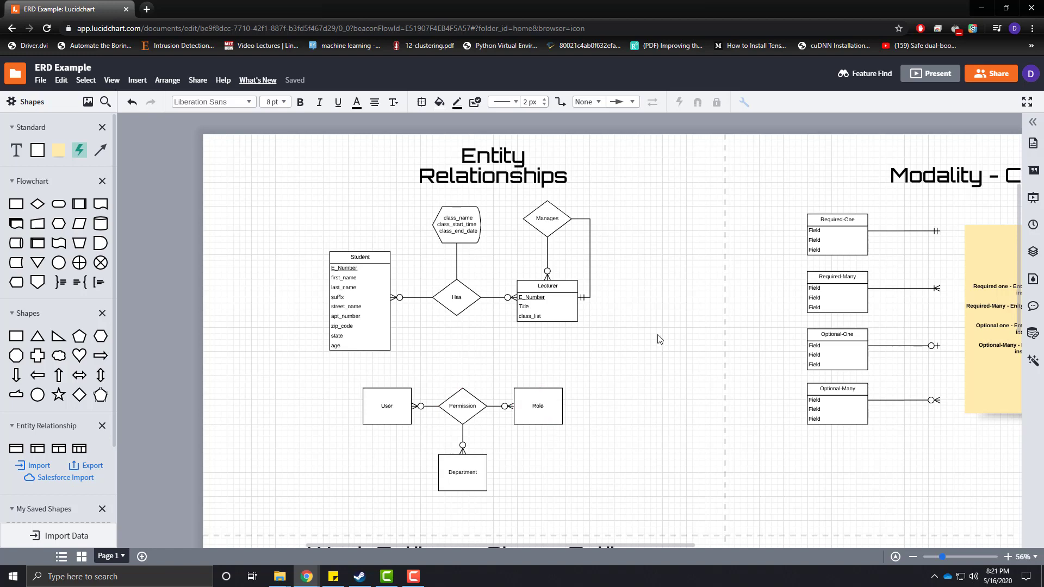
- Scroll to the Weak Entity vs. Strong Entity section and nudge 'ETSU LOANS FOR YOU' left
{"action": "scroll", "scroll_direction": "down", "scroll_amount": 3}
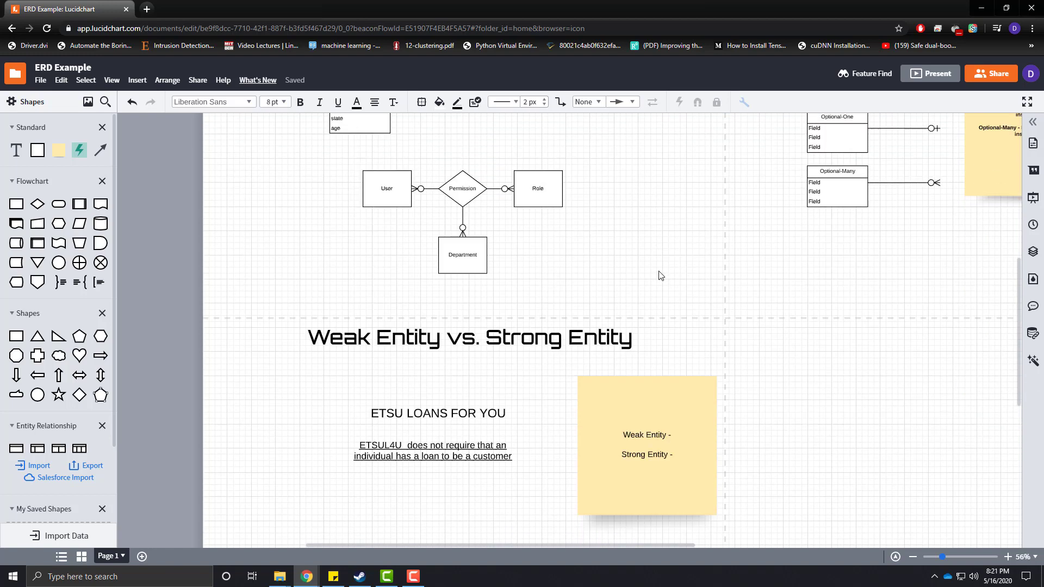
{"action": "scroll", "scroll_direction": "down", "scroll_amount": 3}
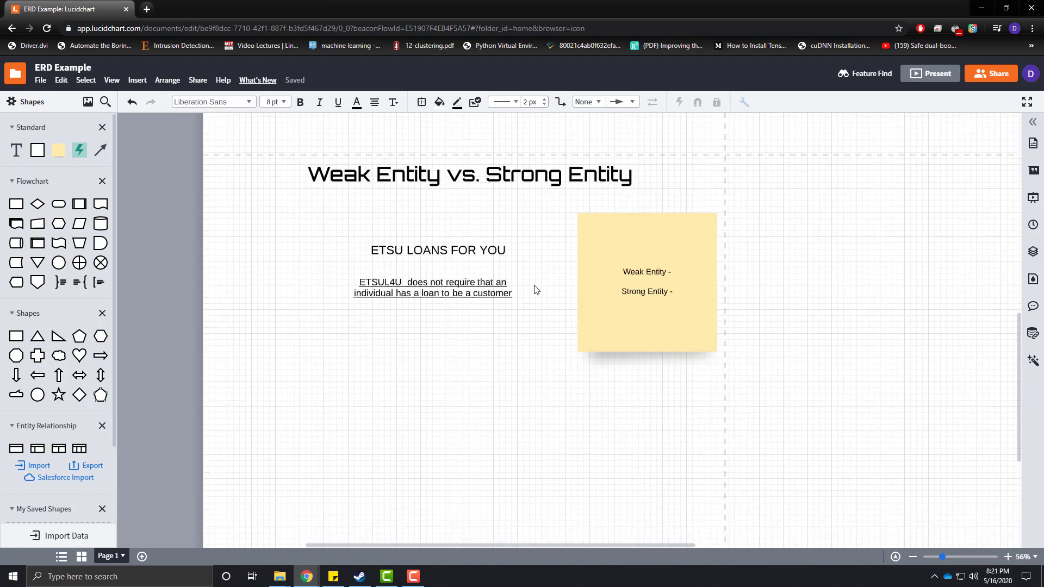
{"action": "left_click", "coordinate": [469, 175]}
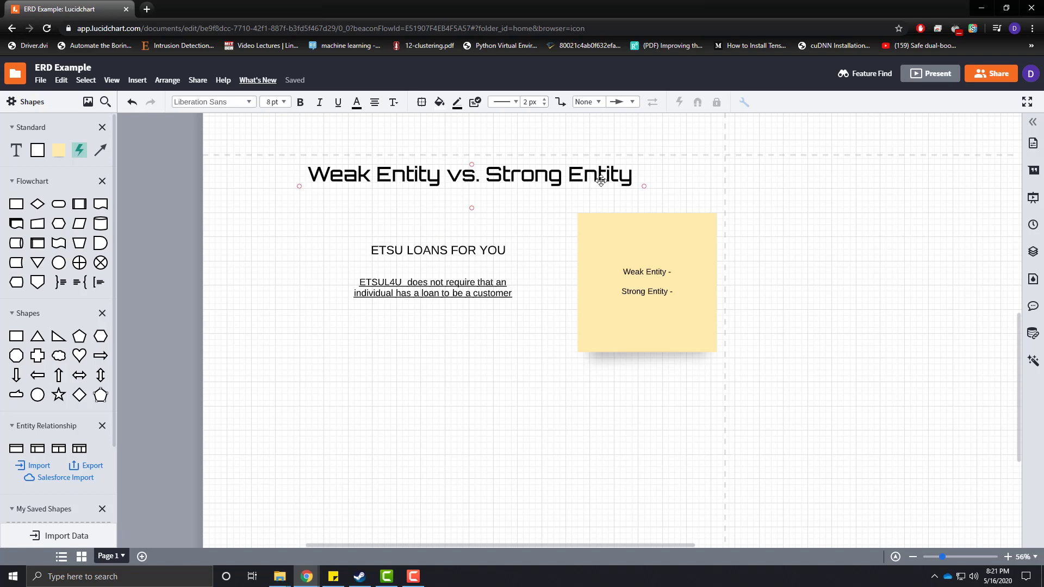
{"action": "mouse_move", "coordinate": [291, 207]}
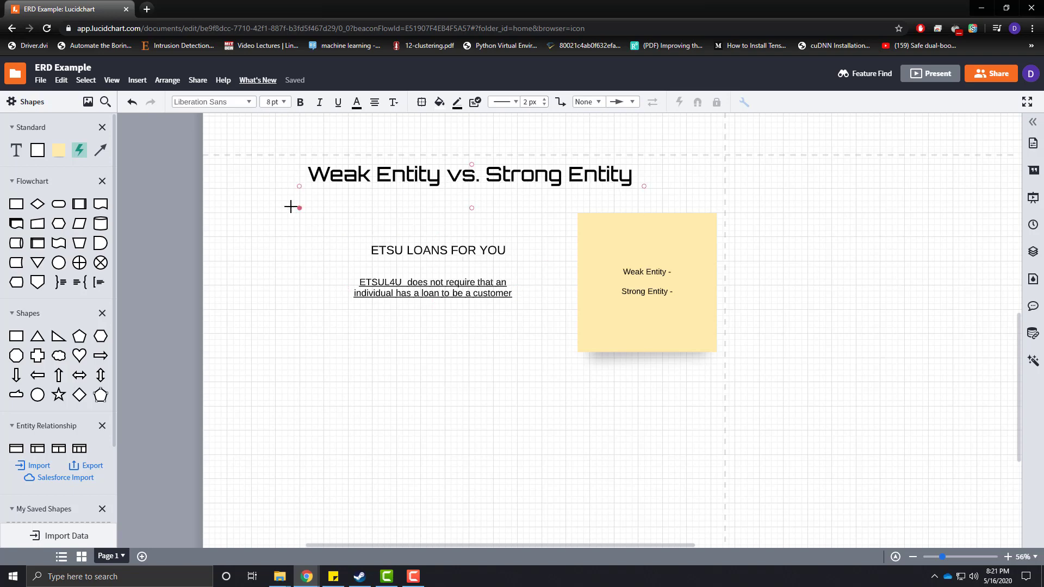
{"action": "left_click", "coordinate": [438, 249]}
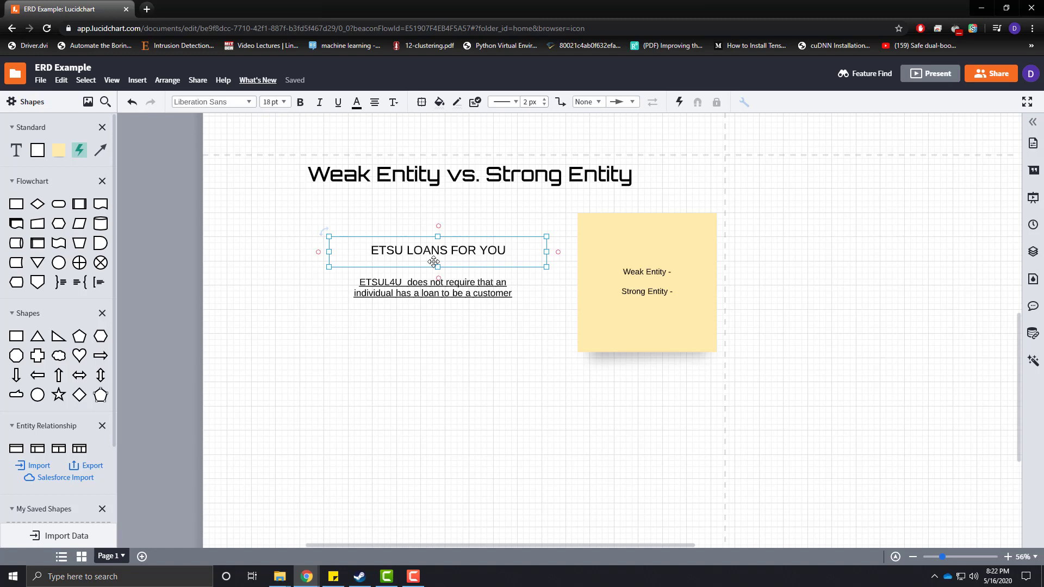
{"action": "left_click_drag", "start_coordinate": [438, 252], "coordinate": [432, 252]}
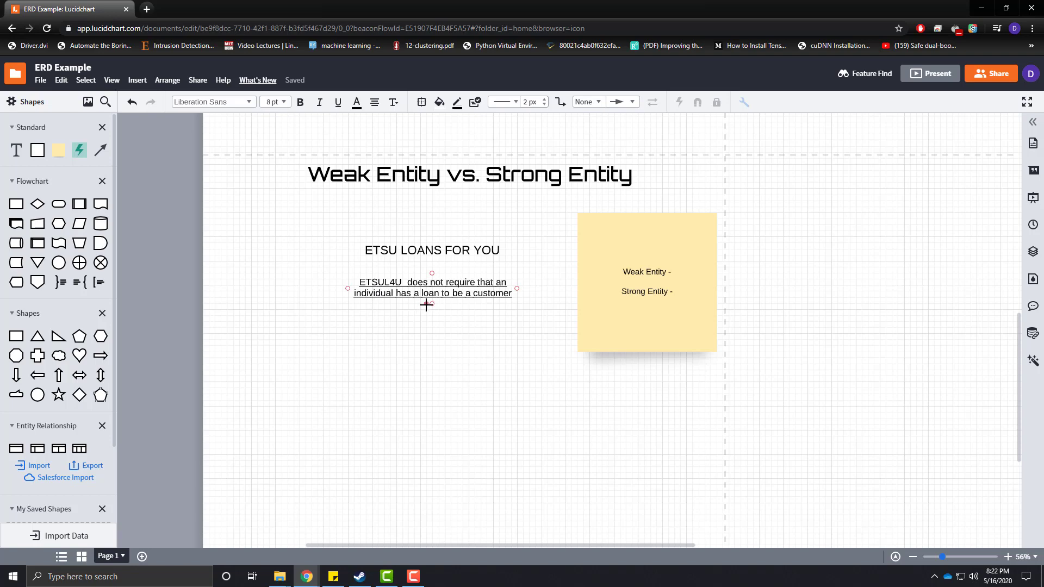
{"action": "mouse_move", "coordinate": [421, 293]}
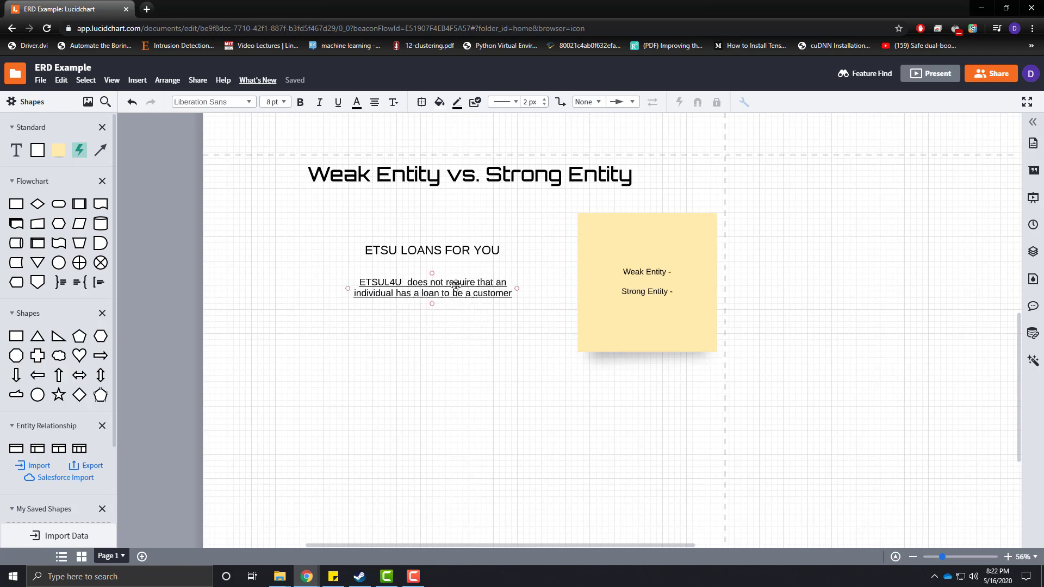
{"action": "left_click", "coordinate": [549, 372]}
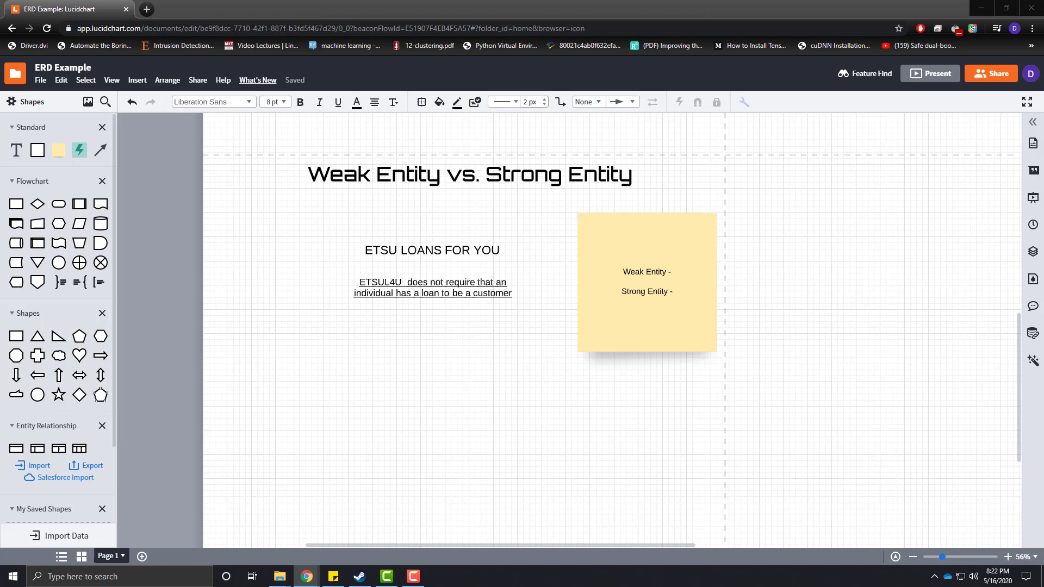
{"action": "left_click", "coordinate": [645, 282]}
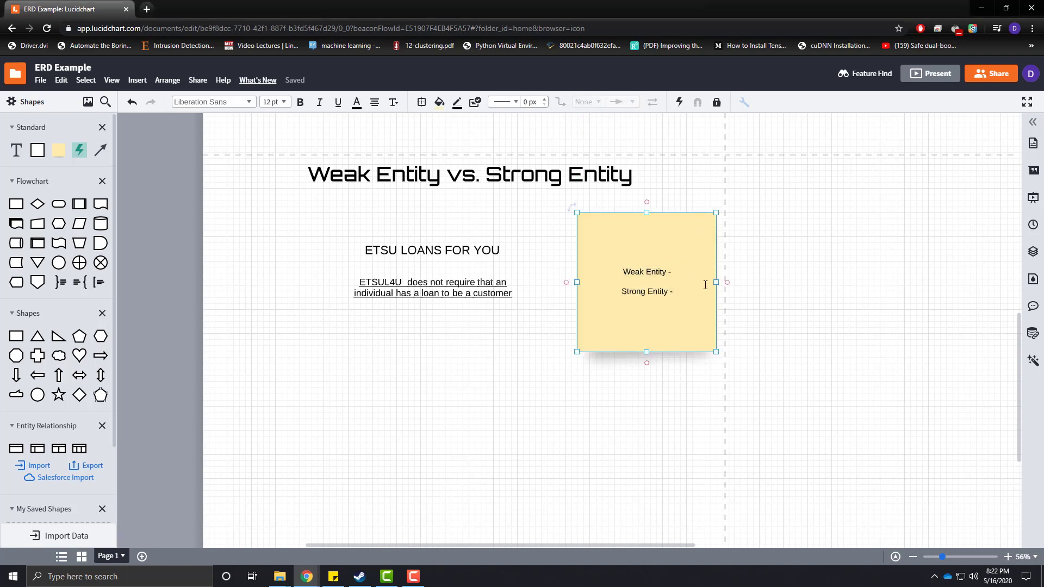
- Write on the note that a weak entity depends on another and a strong entity doesn't
{"action": "type", "text": "any entity that requires"}
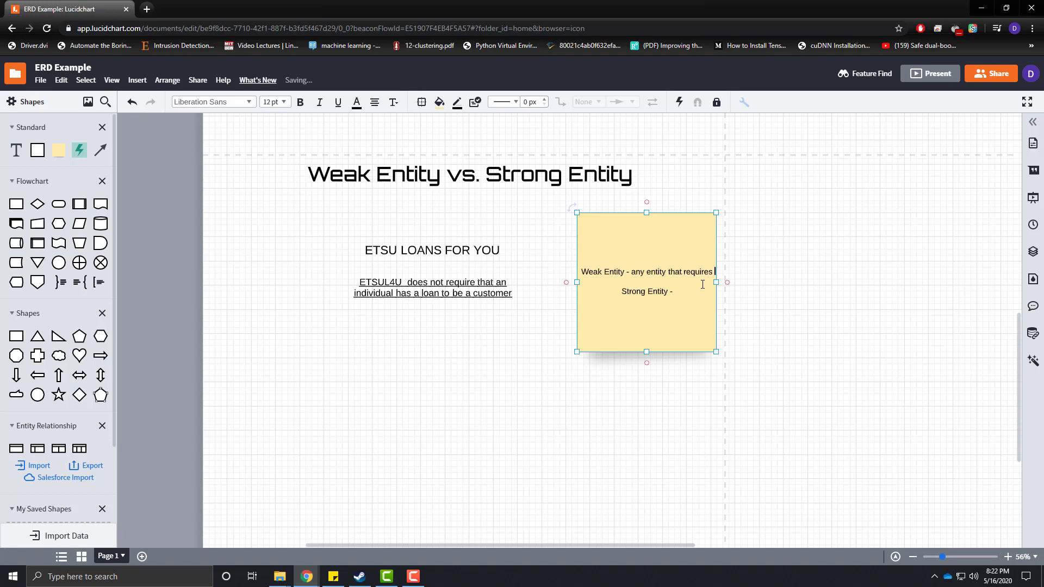
{"action": "type", "text": "a strong entity to exist ("}
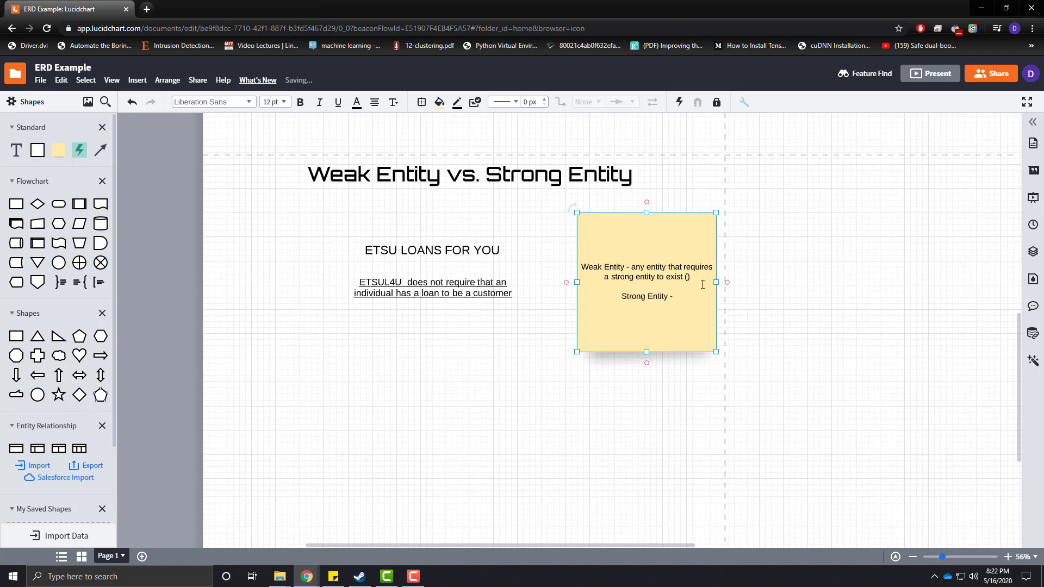
{"action": "type", "text": "entity is depende"}
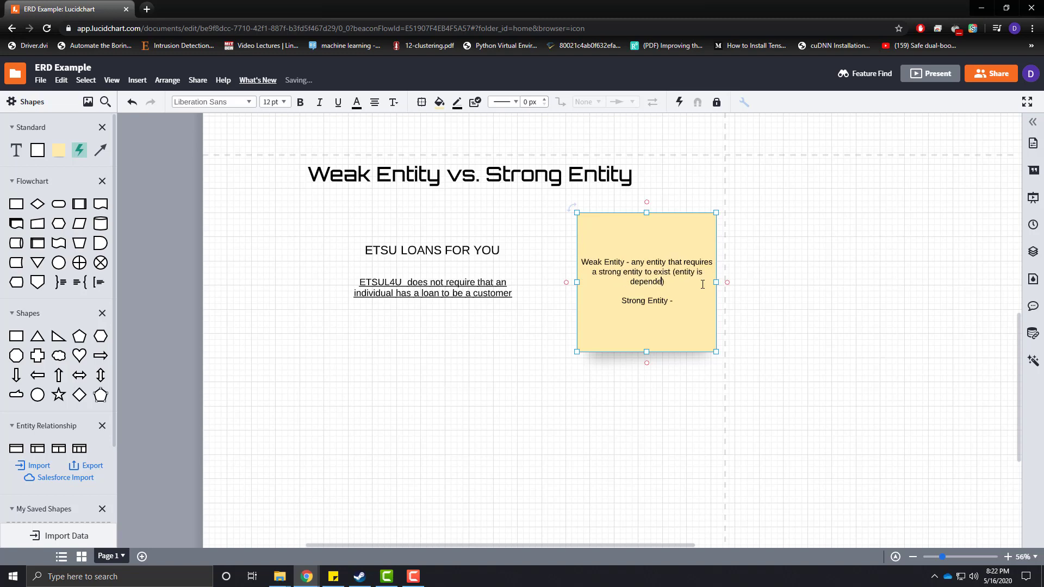
{"action": "type", "text": "nt on another"}
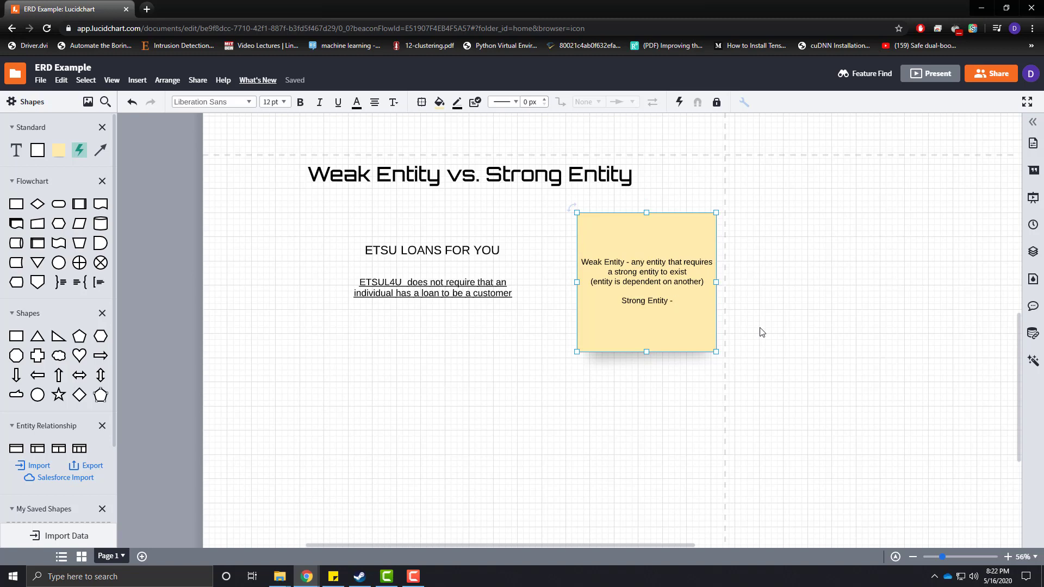
{"action": "type", "text": "na"}
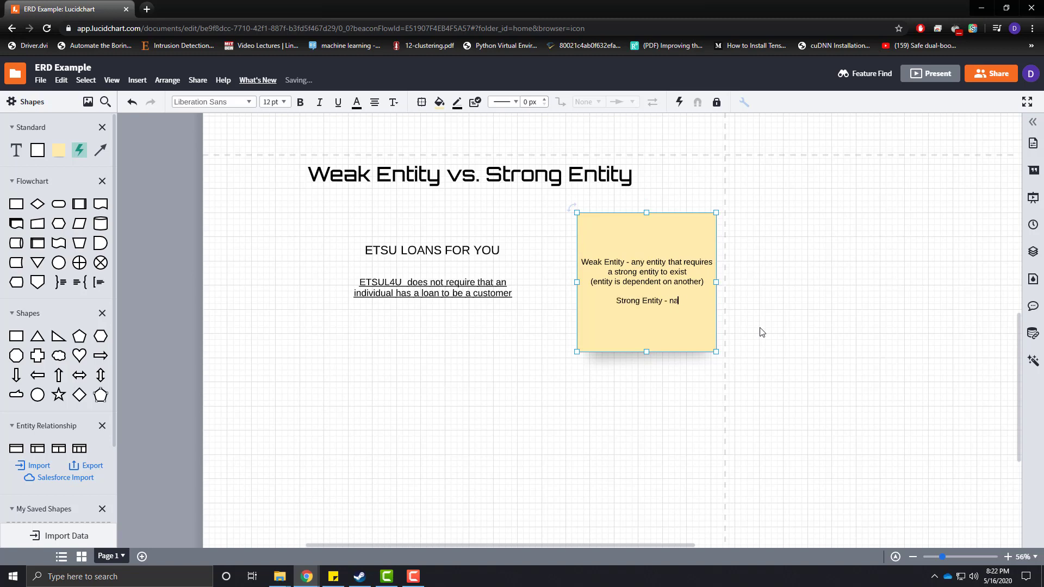
{"action": "type", "text": "ny entity that can exist independently fro"}
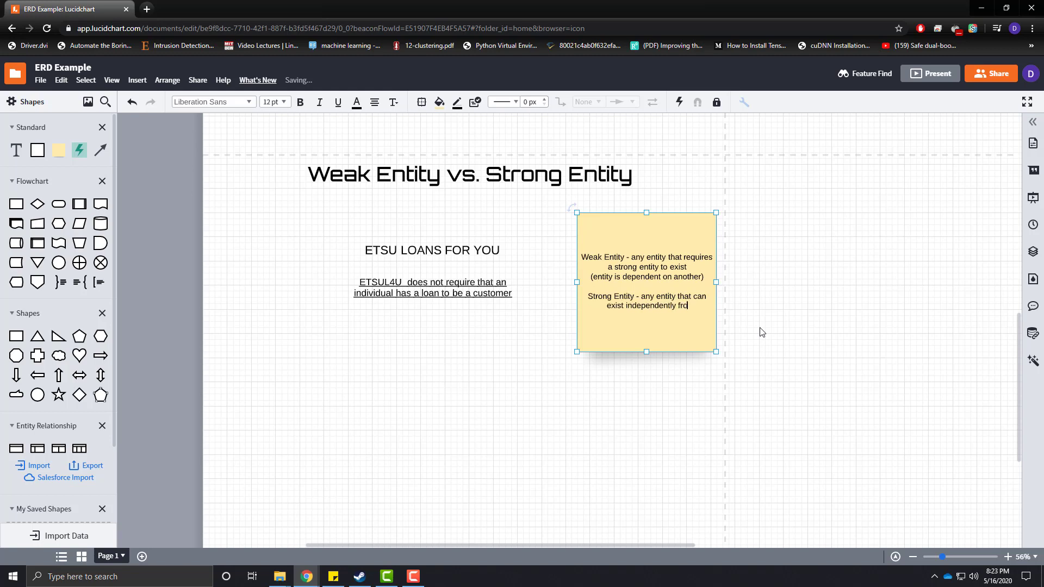
{"action": "type", "text": "m other entities"}
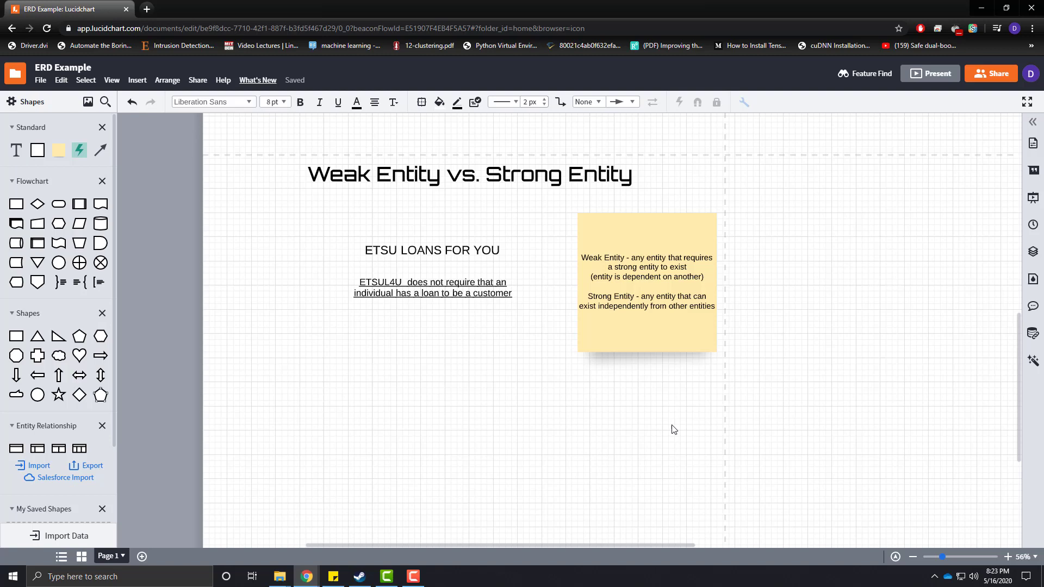
{"action": "mouse_move", "coordinate": [465, 334]}
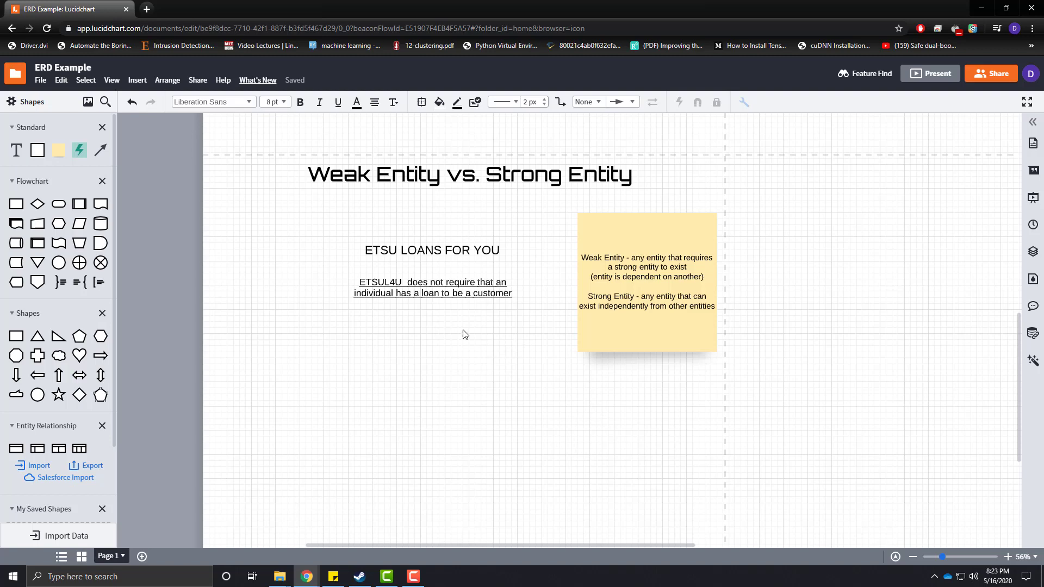
{"action": "mouse_move", "coordinate": [574, 383]}
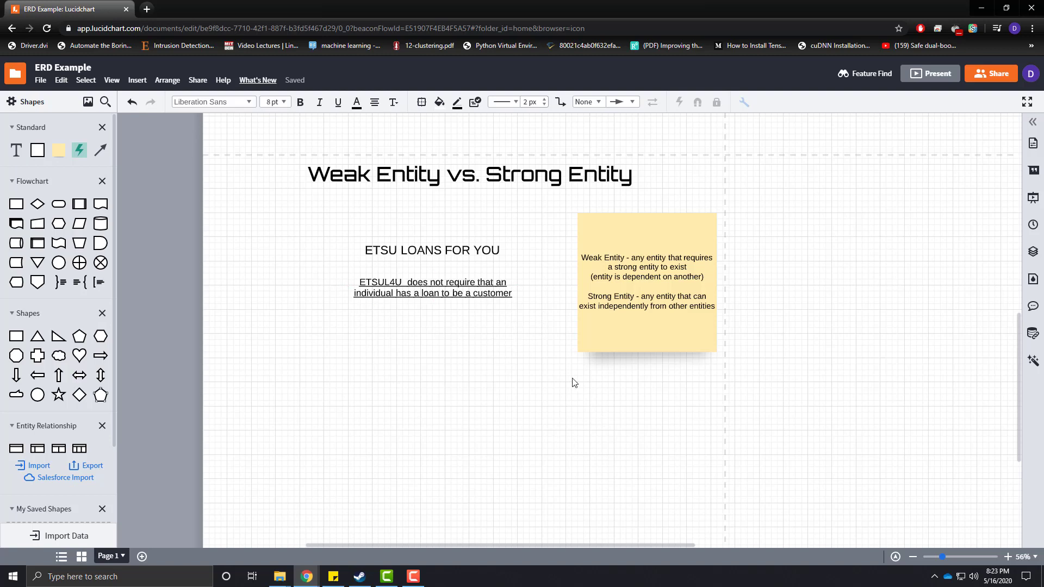
{"action": "mouse_move", "coordinate": [305, 300]}
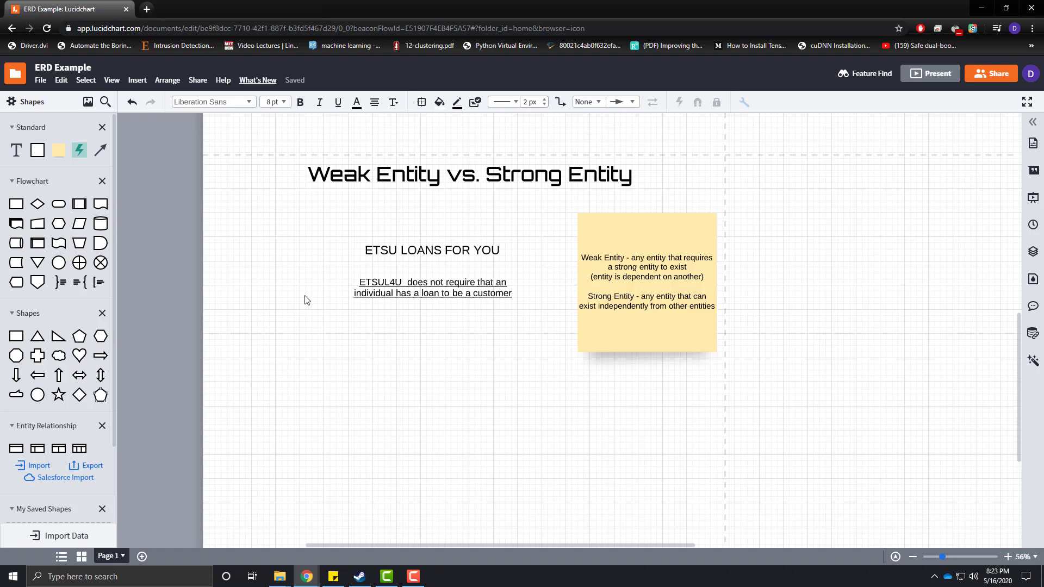
{"action": "mouse_move", "coordinate": [290, 330]}
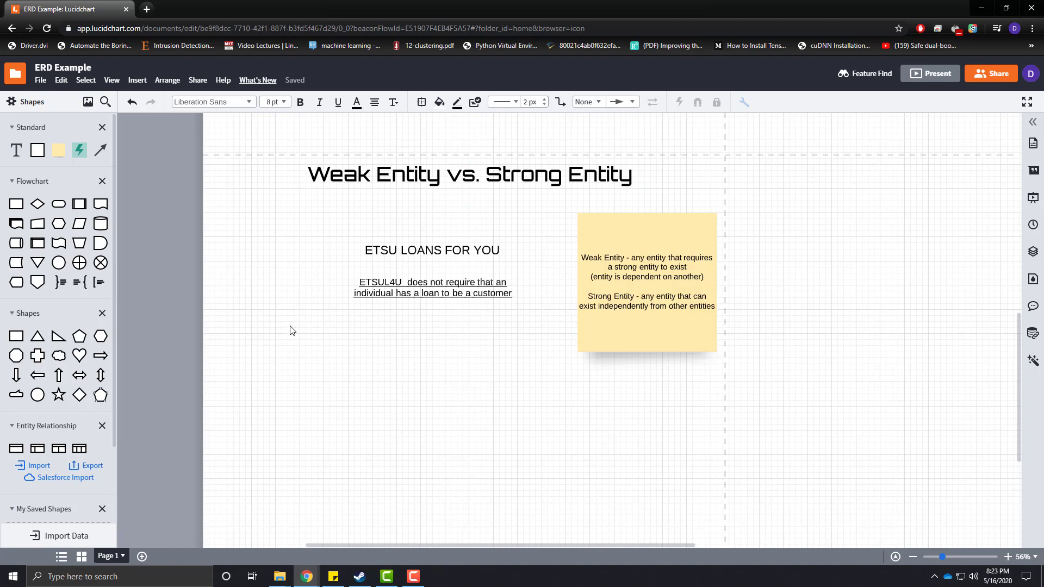
{"action": "mouse_move", "coordinate": [16, 447]}
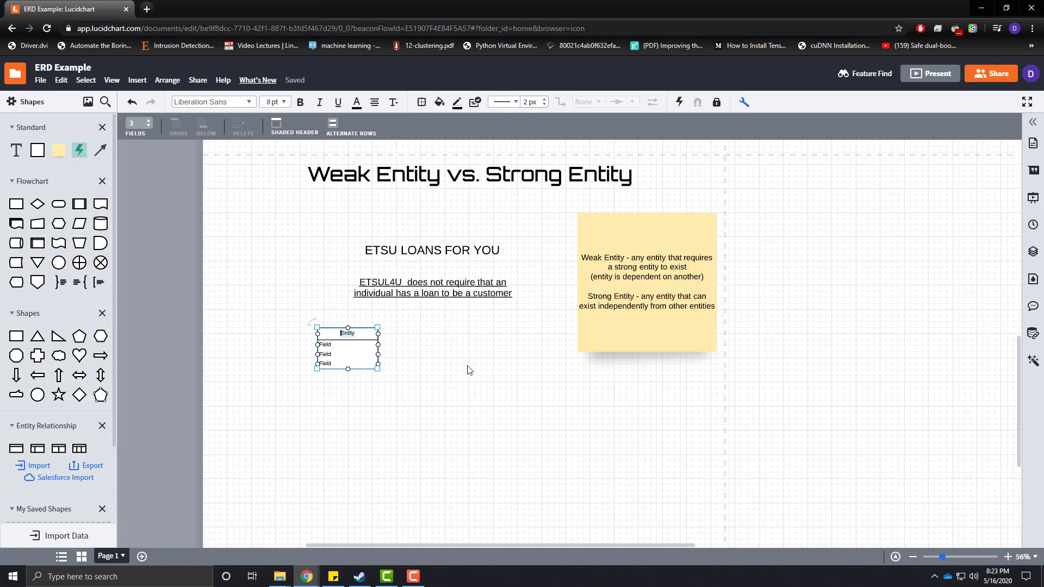
- Name the two new entity shapes Customer and Loan
{"action": "type", "text": "Customer"}
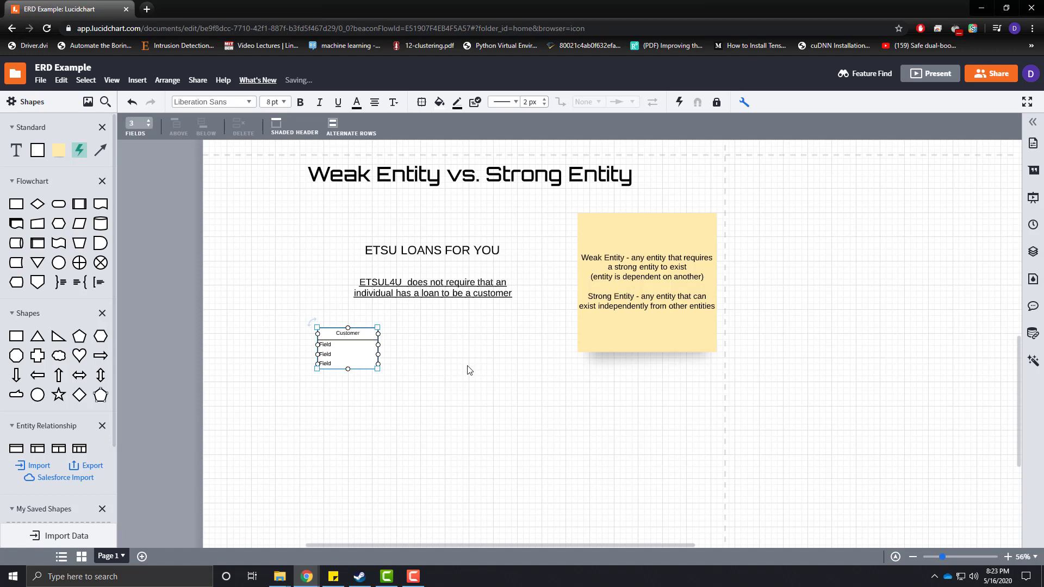
{"action": "left_click", "coordinate": [468, 371]}
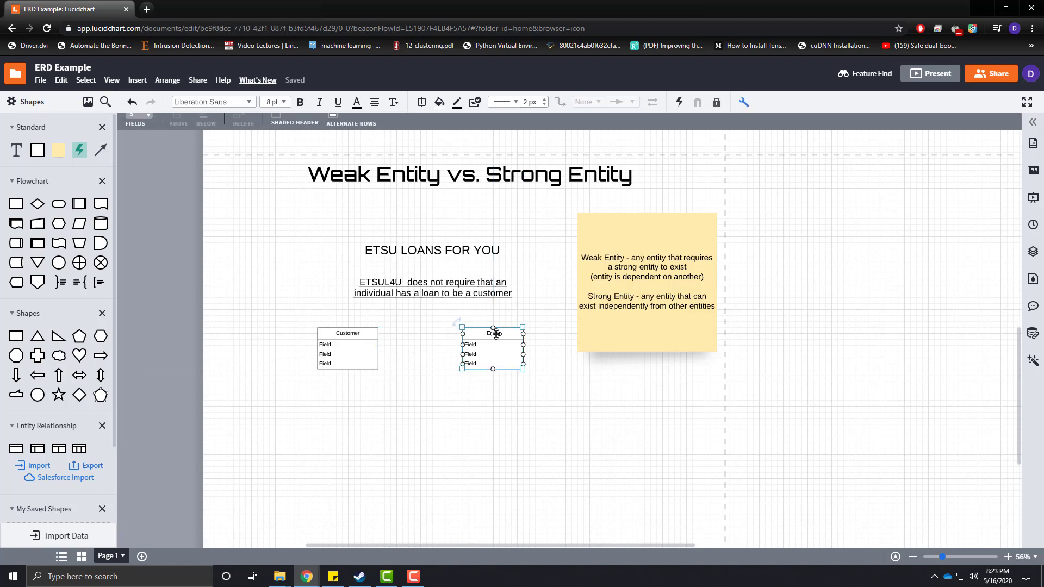
{"action": "type", "text": "Loan"}
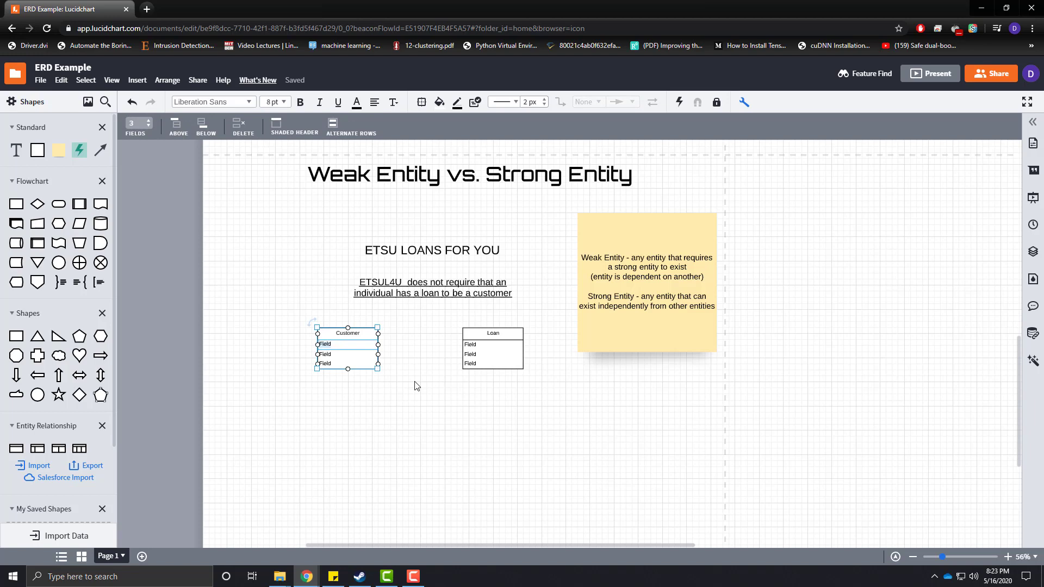
- Fill Customer's fields: customer_ID, last_name, first_name, plus a fourth phone_number row
{"action": "type", "text": "customer_ID"}
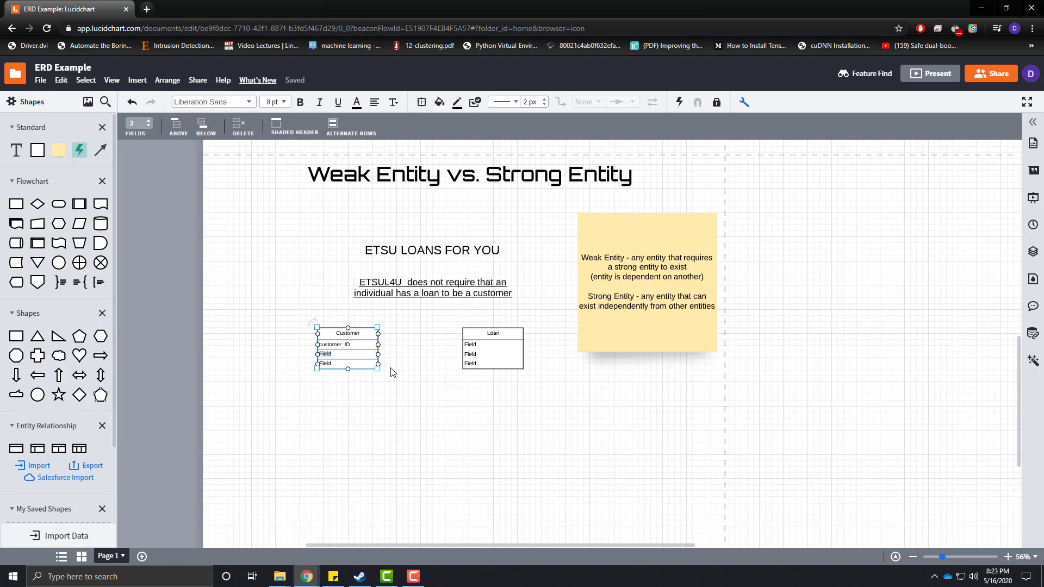
{"action": "type", "text": "last_name"}
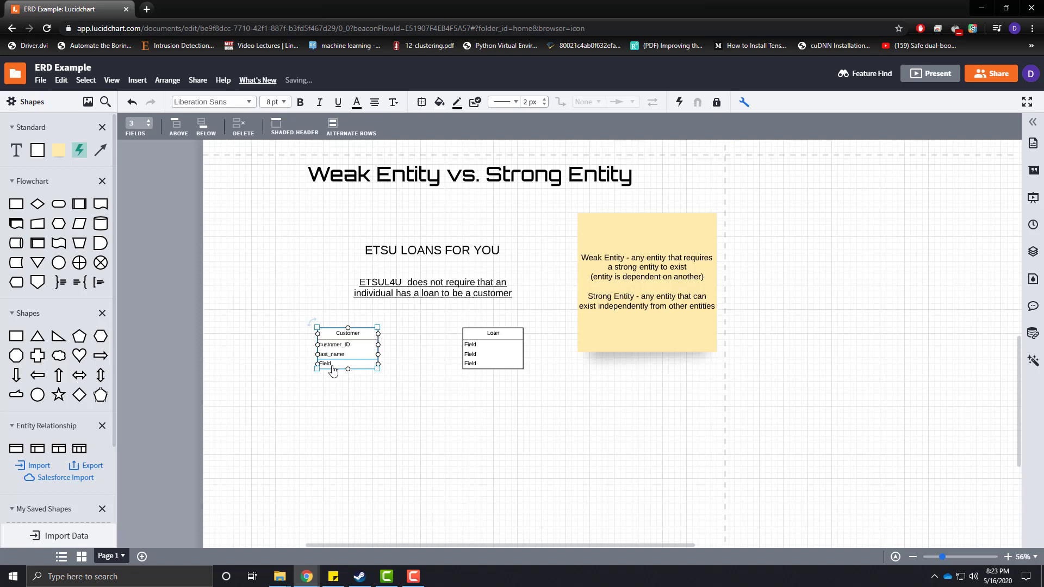
{"action": "type", "text": "first_name"}
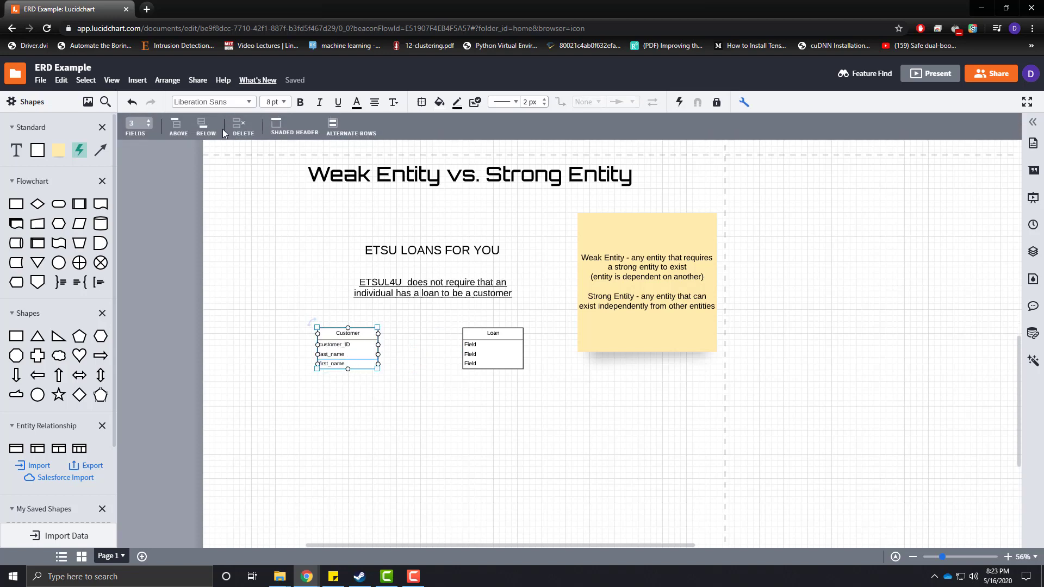
{"action": "left_click", "coordinate": [205, 126]}
{"action": "type", "text": "phone_nu"}
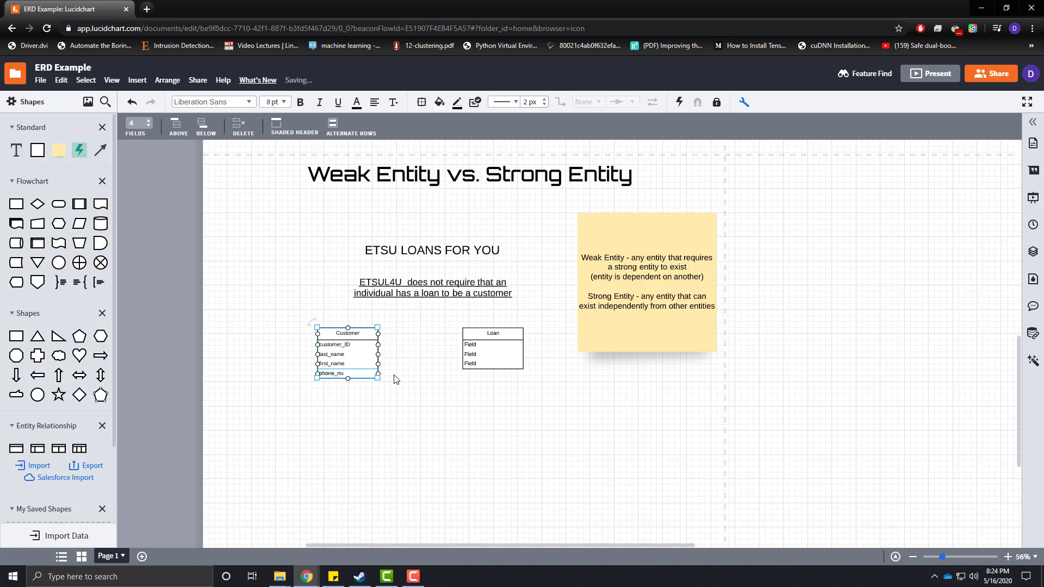
{"action": "left_click", "coordinate": [492, 349]}
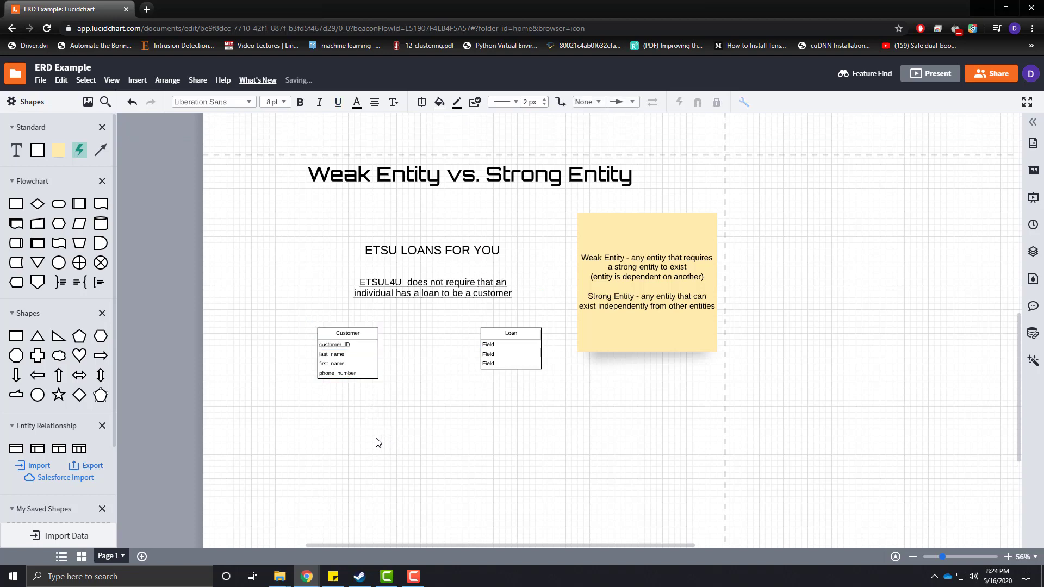
{"action": "left_click", "coordinate": [510, 350]}
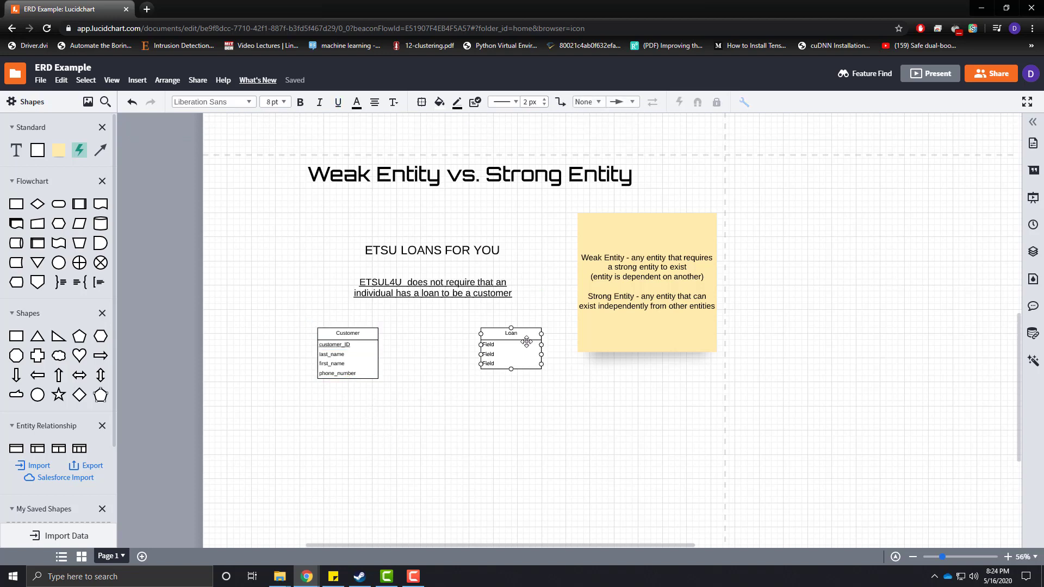
- Shift Loan slightly right and add a diamond named Borrows between the entities
{"action": "left_click_drag", "start_coordinate": [511, 348], "coordinate": [527, 348]}
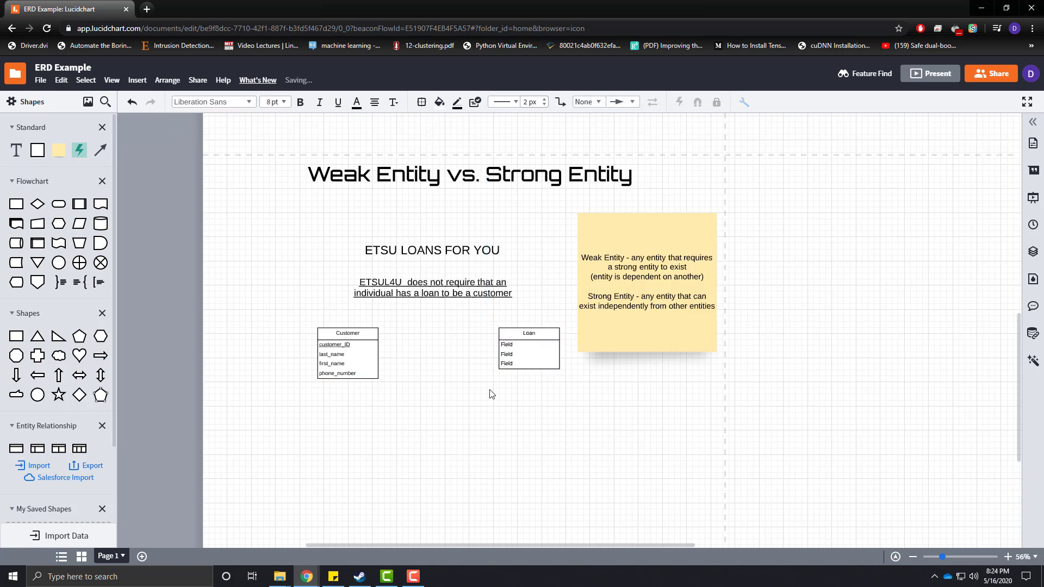
{"action": "left_click", "coordinate": [527, 343]}
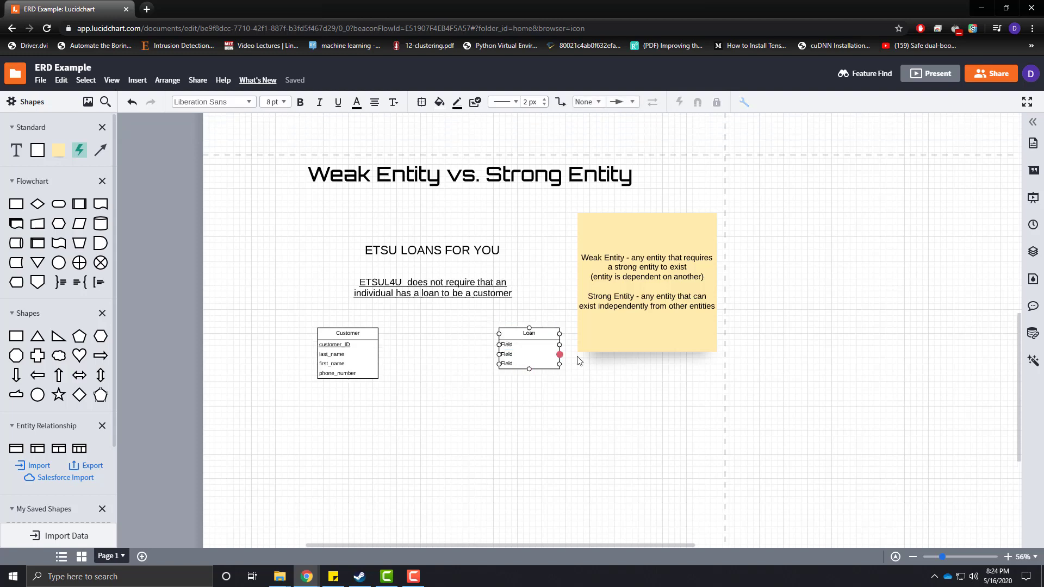
{"action": "left_click", "coordinate": [447, 495]}
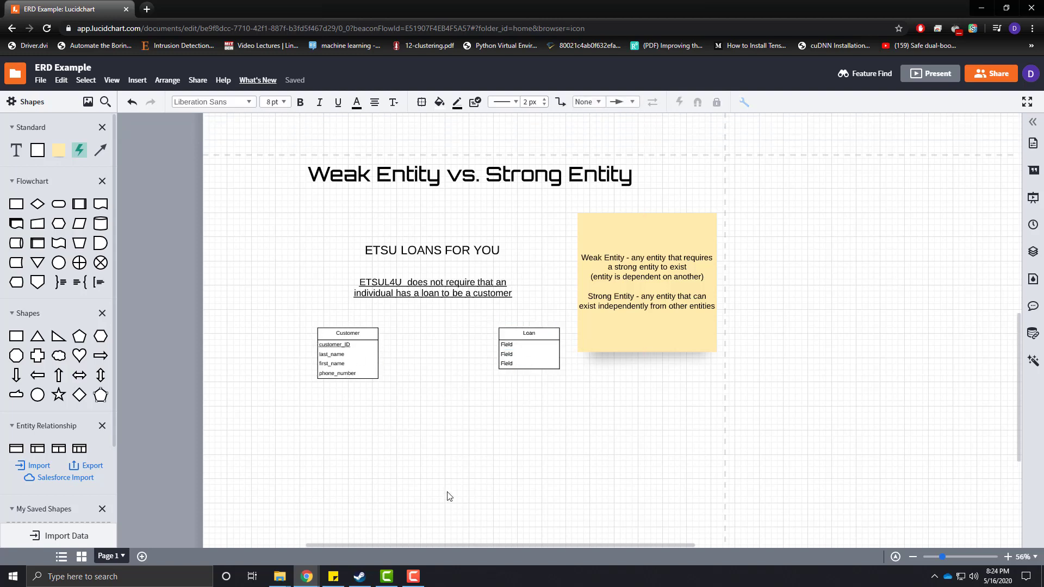
{"action": "mouse_move", "coordinate": [54, 312]}
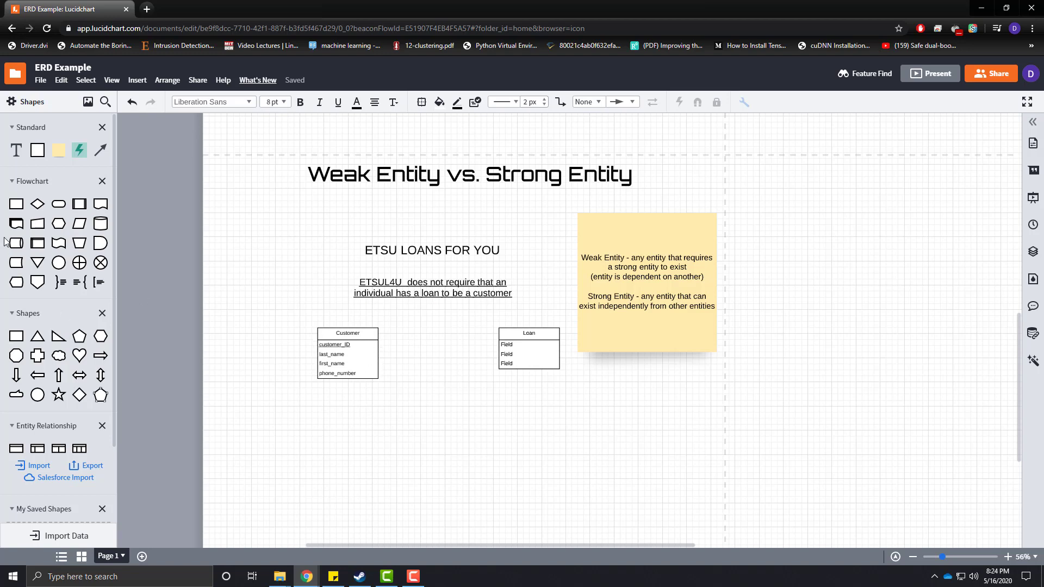
{"action": "mouse_move", "coordinate": [38, 335]}
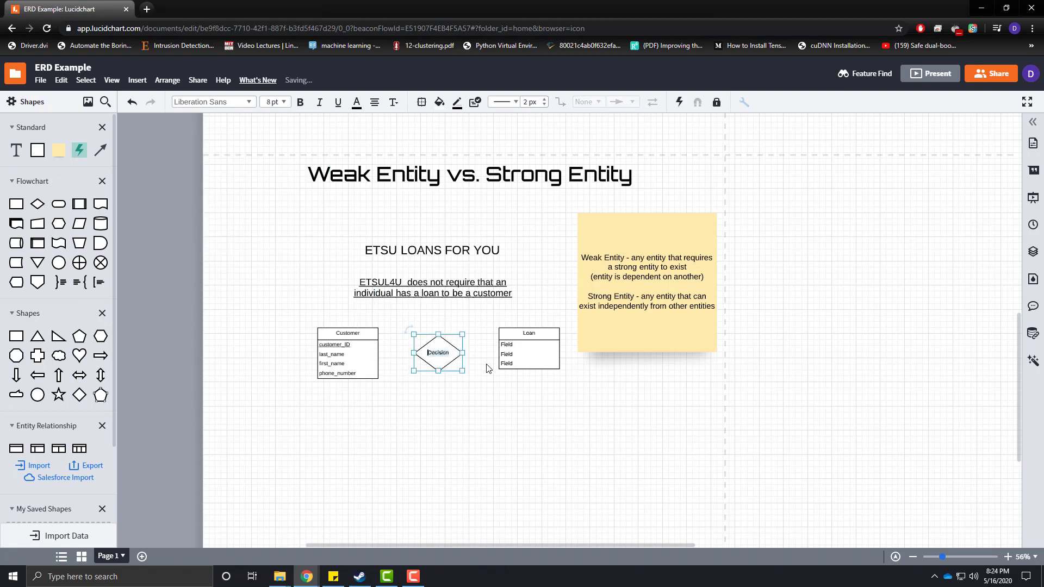
{"action": "type", "text": "Borrows"}
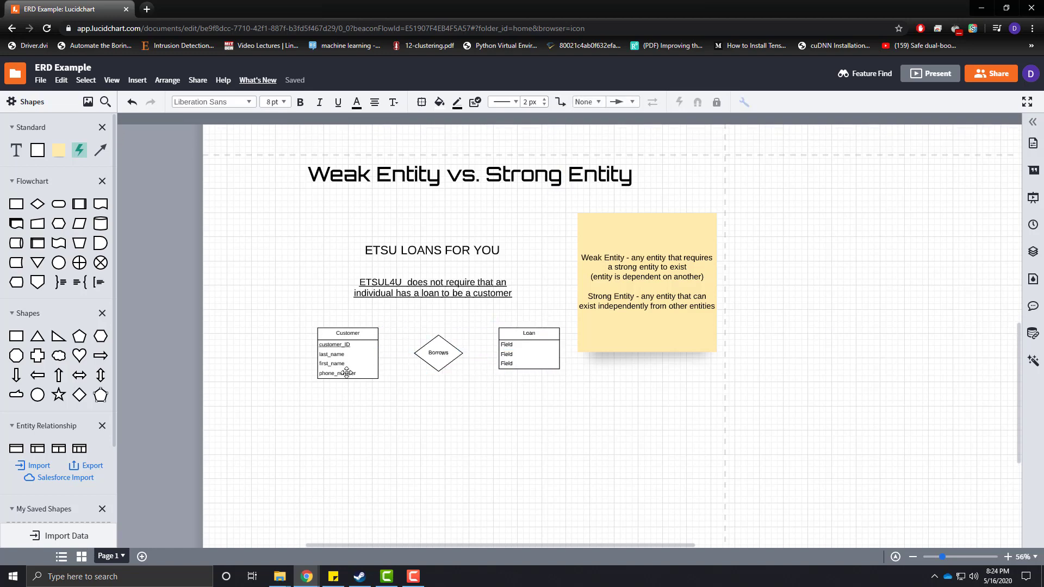
{"action": "left_click", "coordinate": [527, 349]}
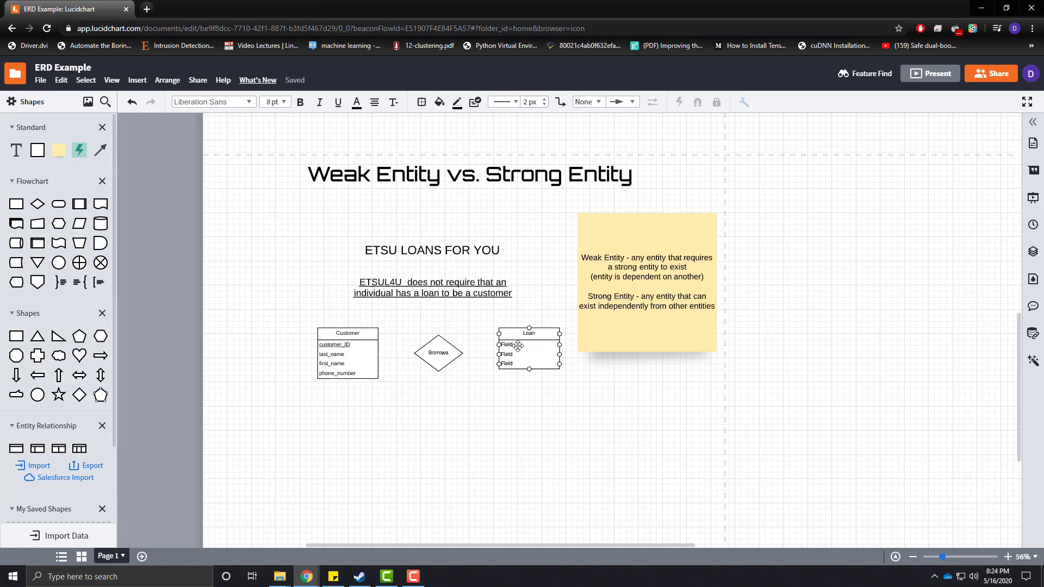
- Fill Loan's fields with customer_ID, total_amount and interest_rate
{"action": "left_click", "coordinate": [528, 353]}
{"action": "type", "text": "total_amount"}
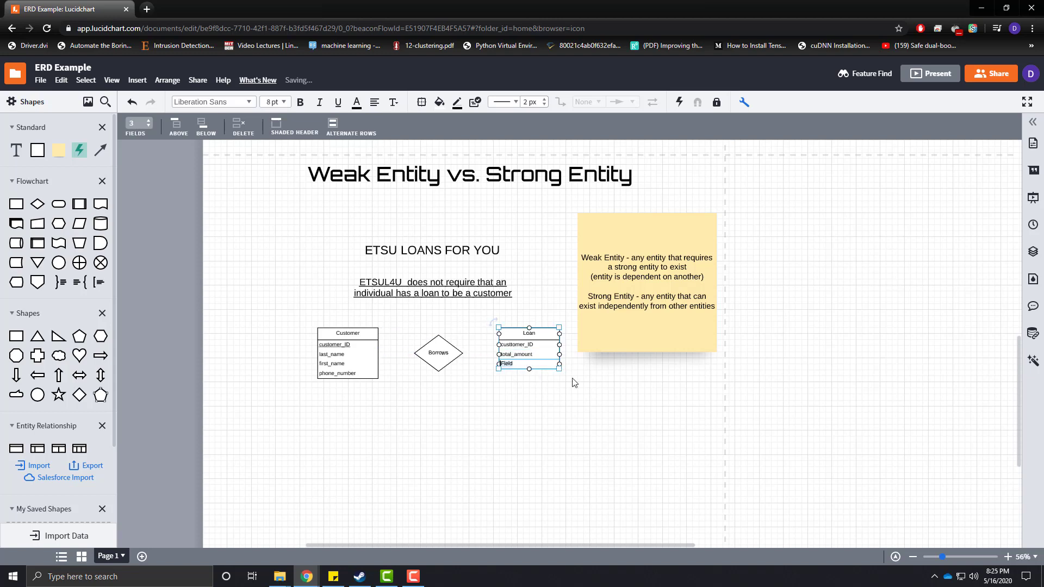
{"action": "type", "text": "interest"}
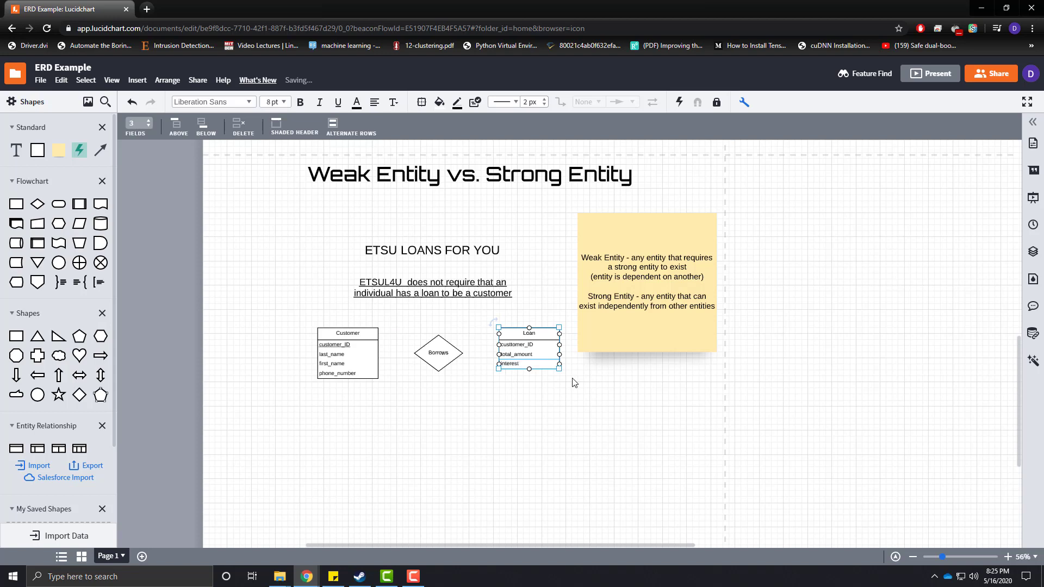
{"action": "type", "text": "_rate"}
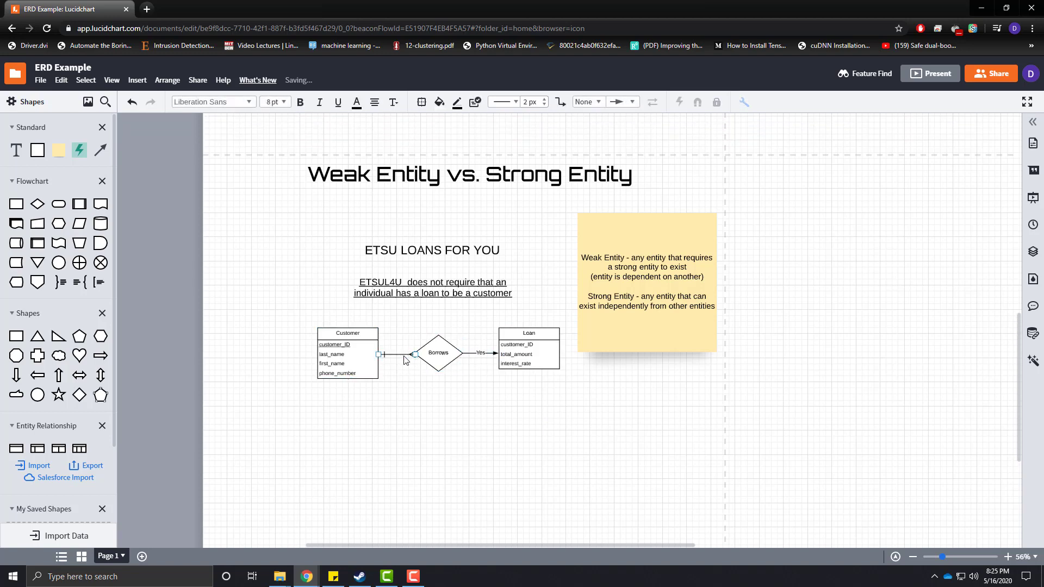
- Connect Borrows to Loan and strip the arrowhead from the Customer–Borrows line
{"action": "left_click", "coordinate": [347, 354]}
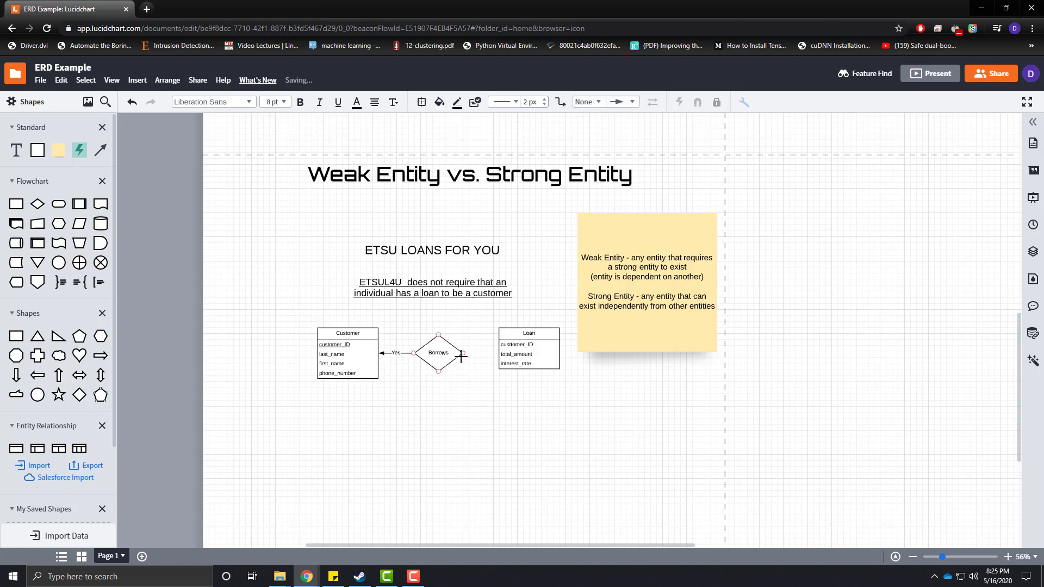
{"action": "left_click_drag", "start_coordinate": [453, 353], "coordinate": [497, 353]}
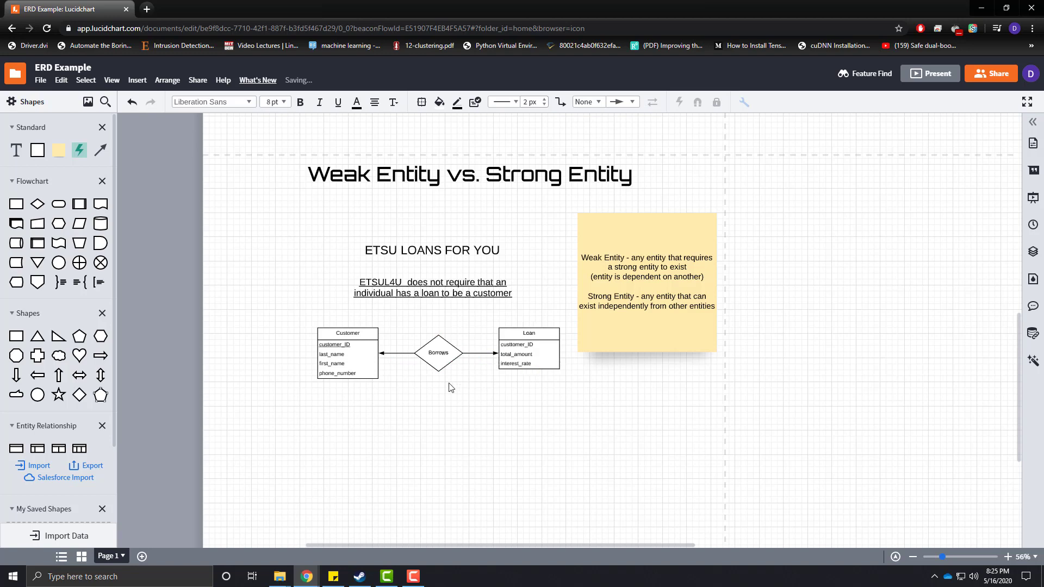
{"action": "mouse_move", "coordinate": [481, 425]}
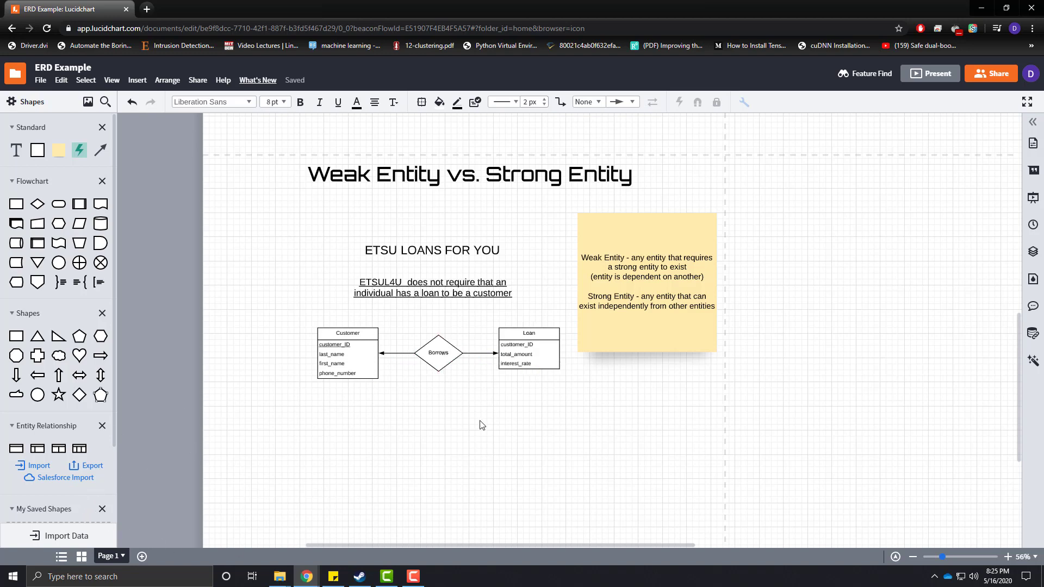
{"action": "left_click", "coordinate": [396, 353]}
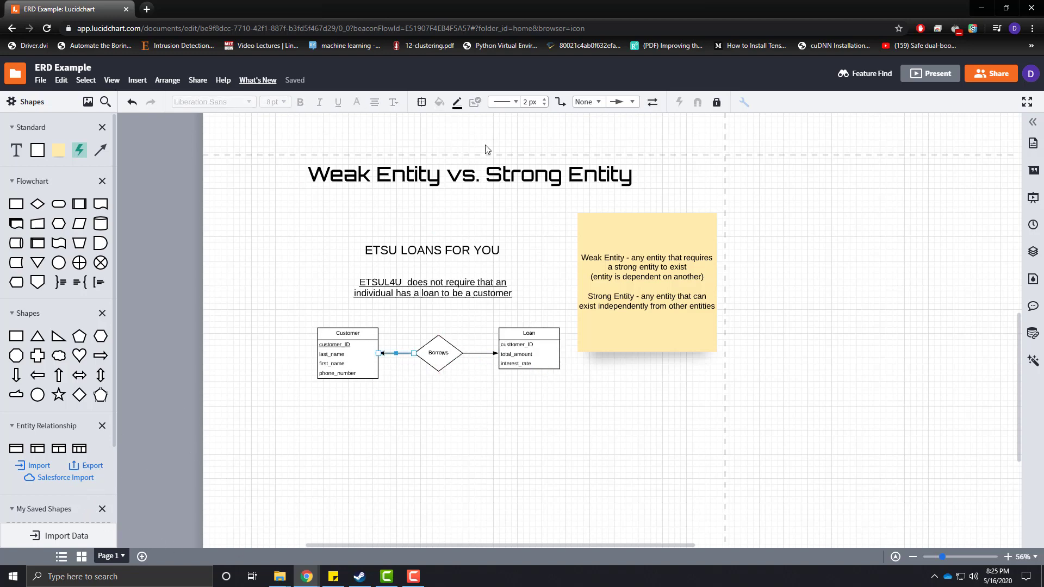
{"action": "left_click", "coordinate": [463, 418]}
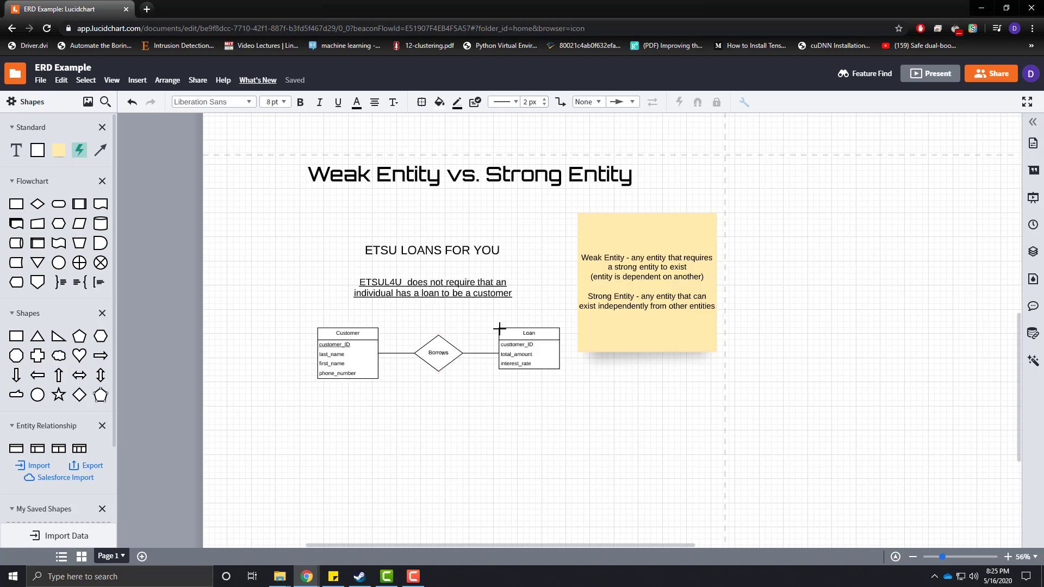
{"action": "mouse_move", "coordinate": [528, 402]}
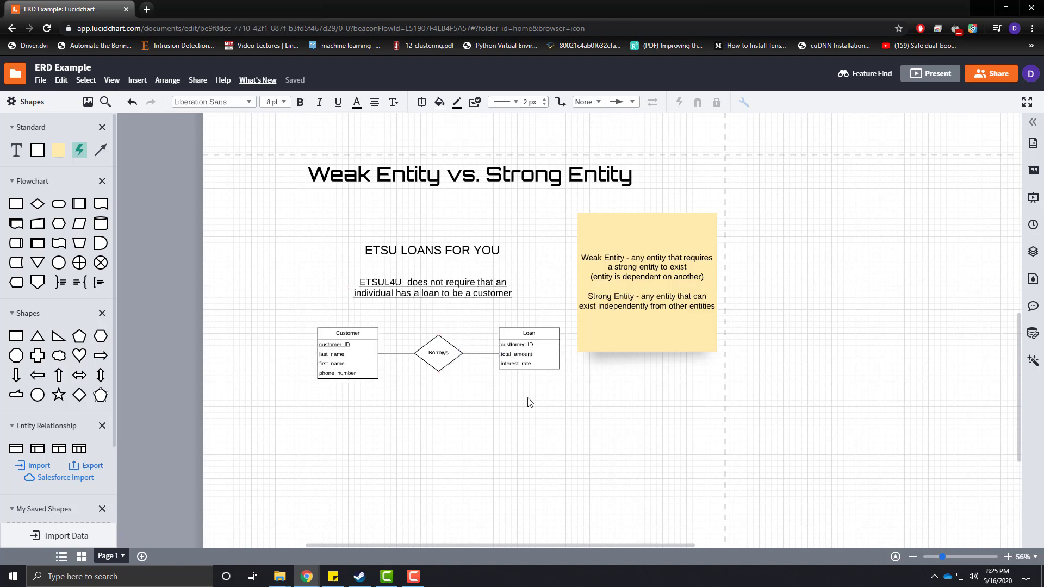
- Select and deselect the Loan table and the Borrows diamond
{"action": "left_click", "coordinate": [528, 348]}
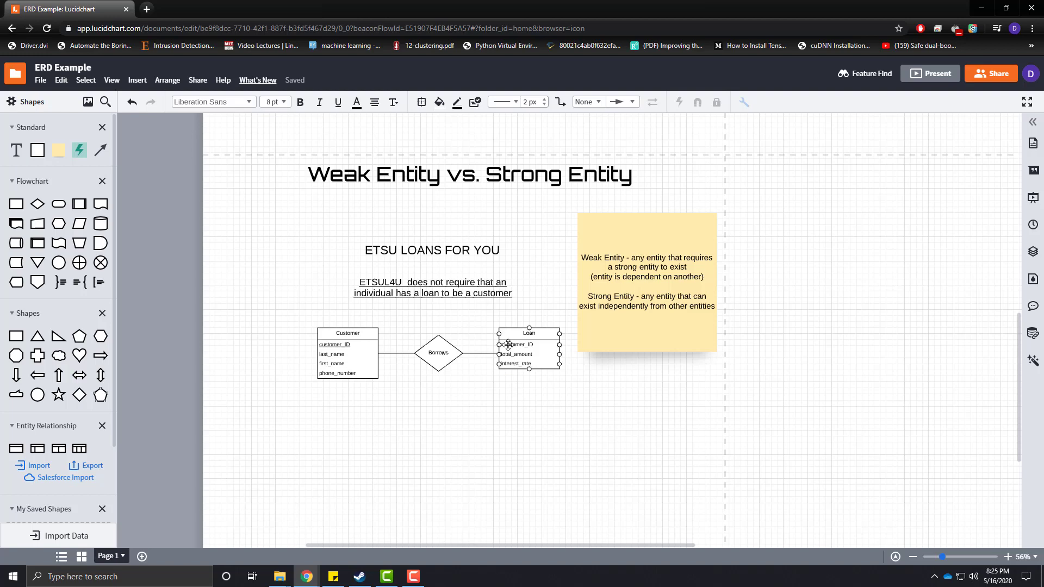
{"action": "left_click", "coordinate": [529, 349]}
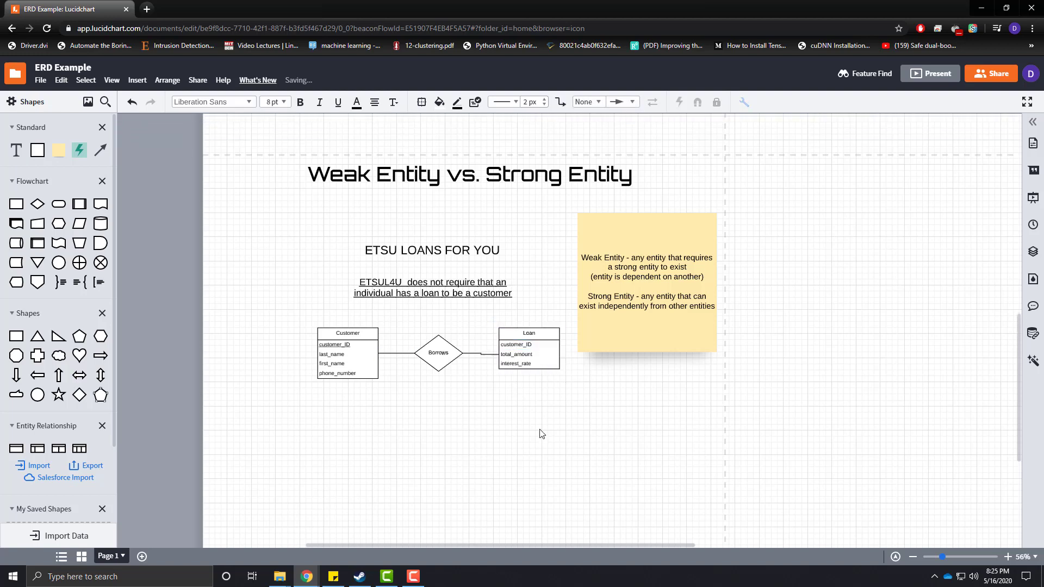
{"action": "left_click", "coordinate": [528, 347]}
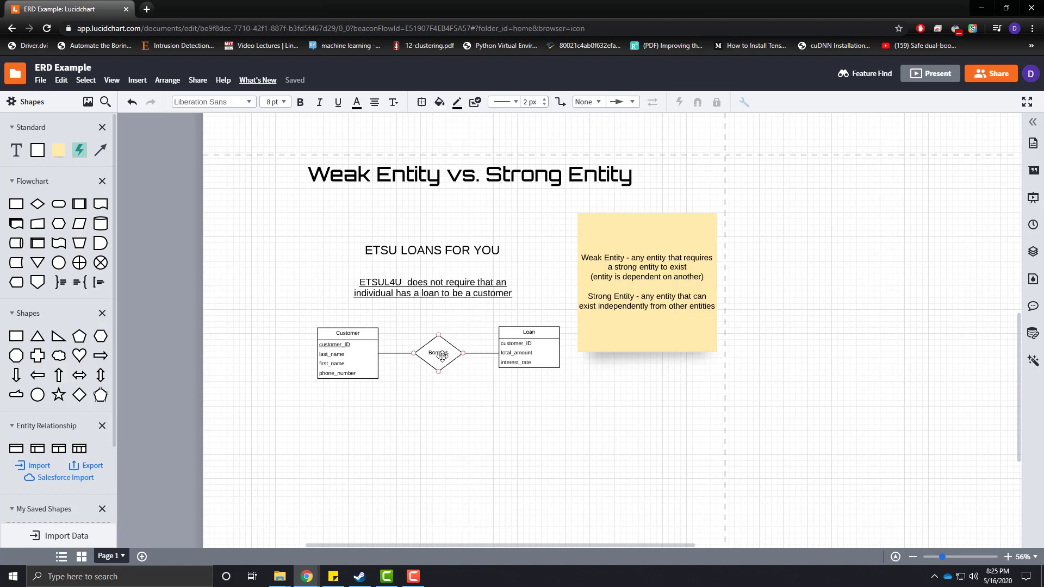
{"action": "left_click", "coordinate": [478, 525]}
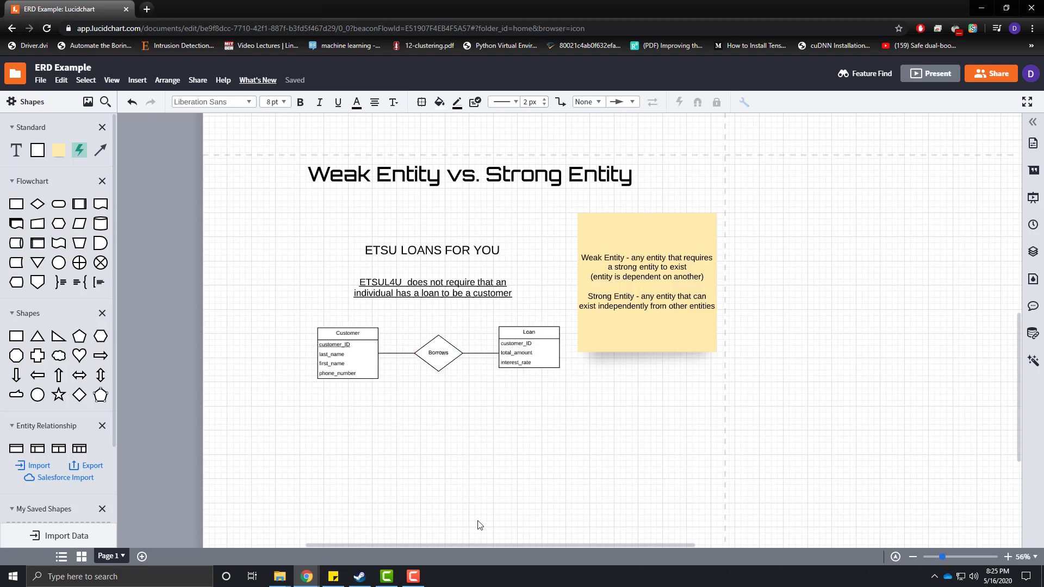
{"action": "mouse_move", "coordinate": [545, 378]}
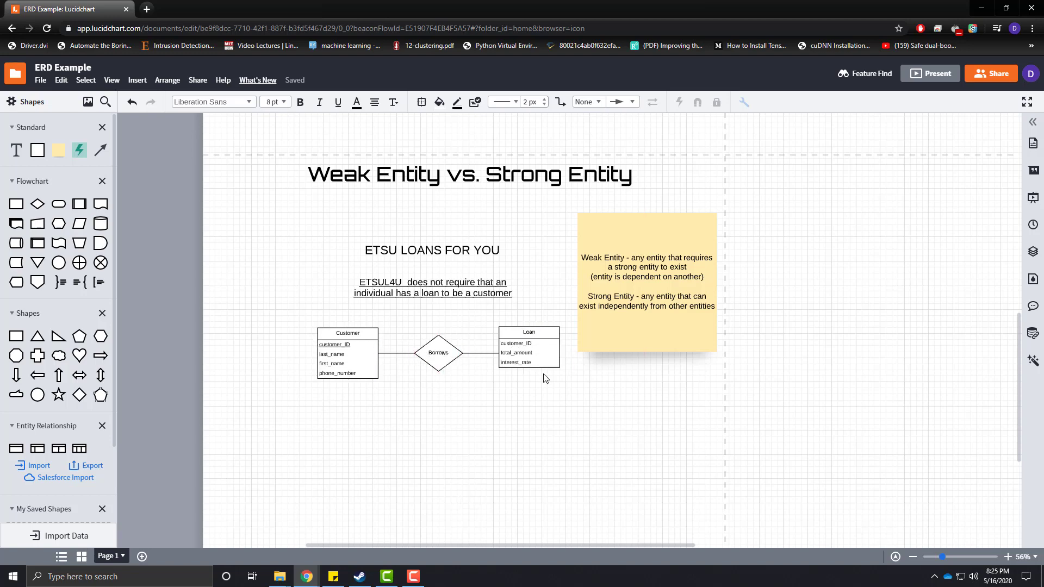
{"action": "mouse_move", "coordinate": [466, 426]}
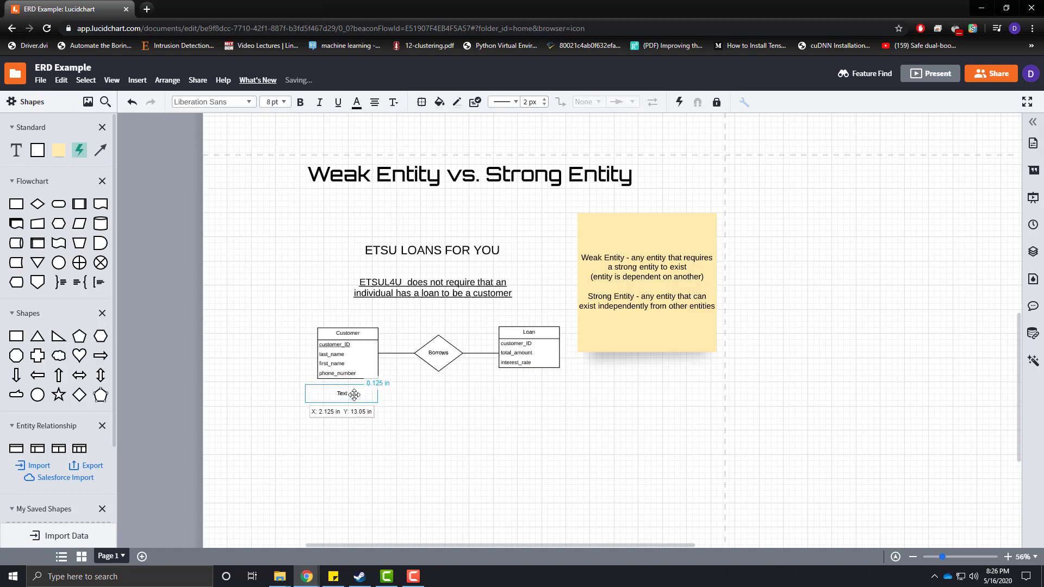
- Caption Customer 'Strong Entity' and place a 'Weak Entity' copy under Loan
{"action": "type", "text": "Stronge"}
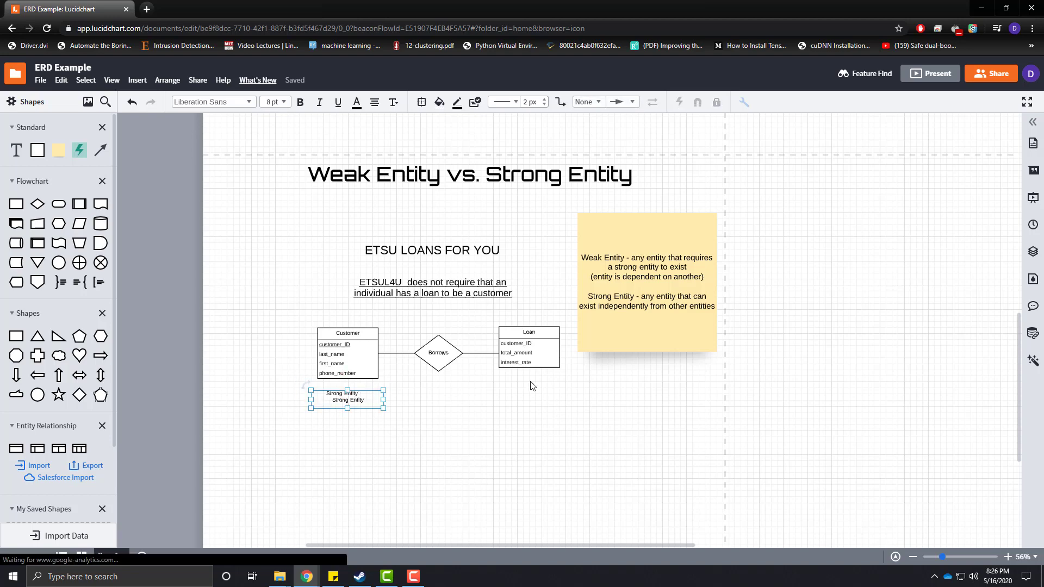
{"action": "left_click_drag", "start_coordinate": [346, 399], "coordinate": [533, 385]}
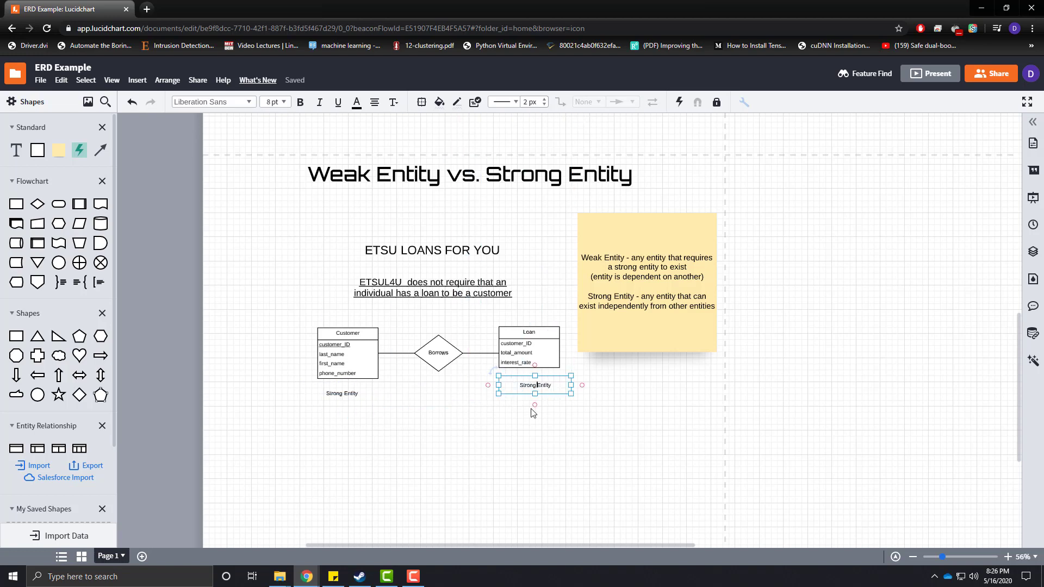
{"action": "type", "text": "Weak Entity"}
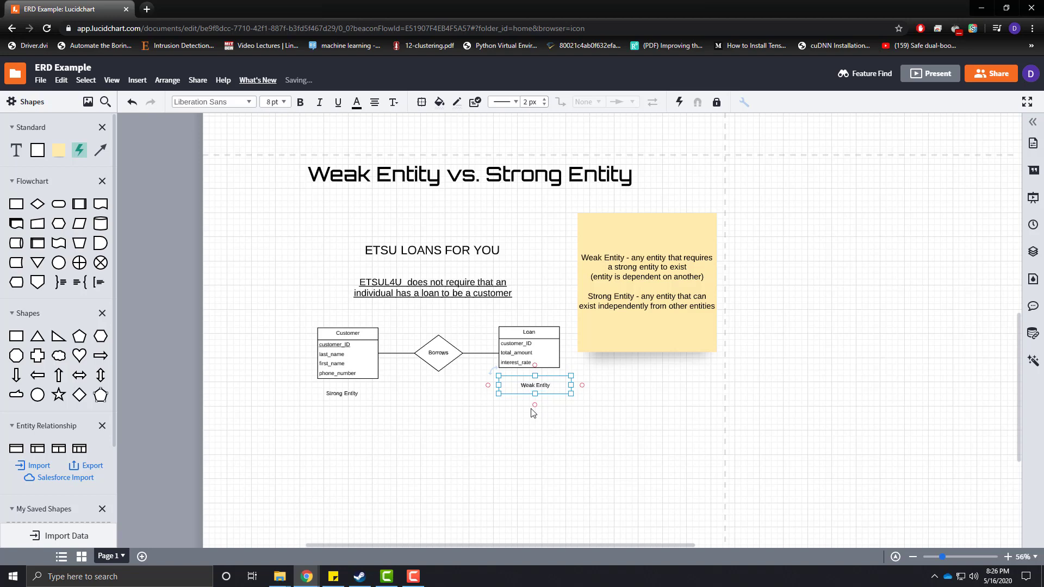
{"action": "type", "text": "En"}
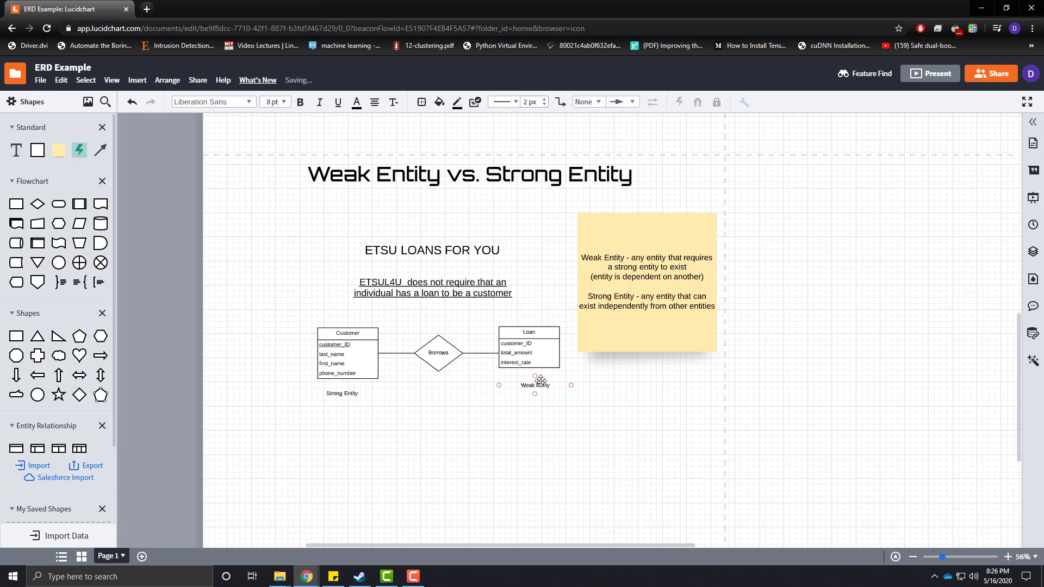
{"action": "left_click", "coordinate": [518, 457]}
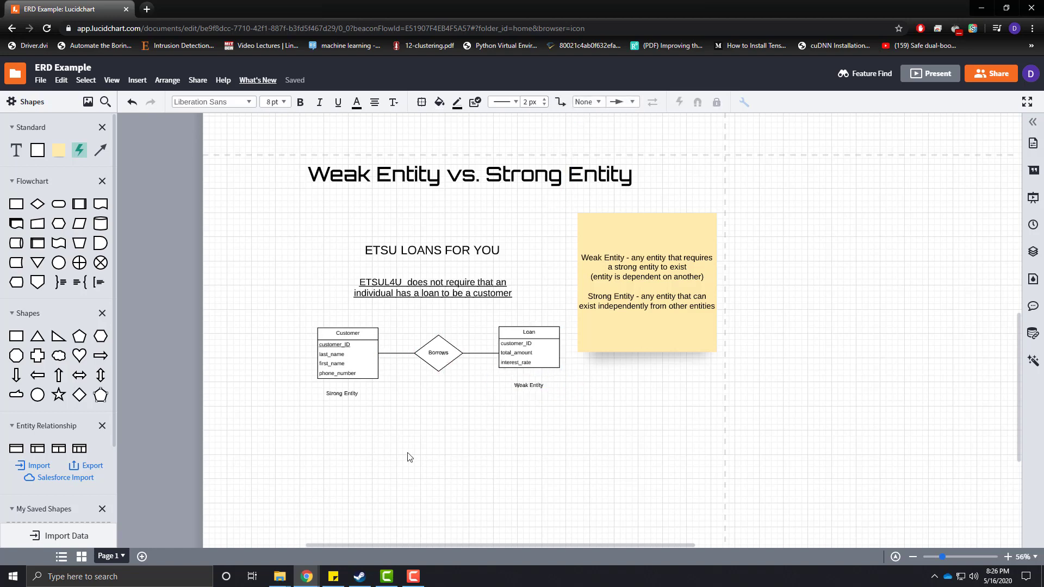
{"action": "left_click", "coordinate": [528, 347]}
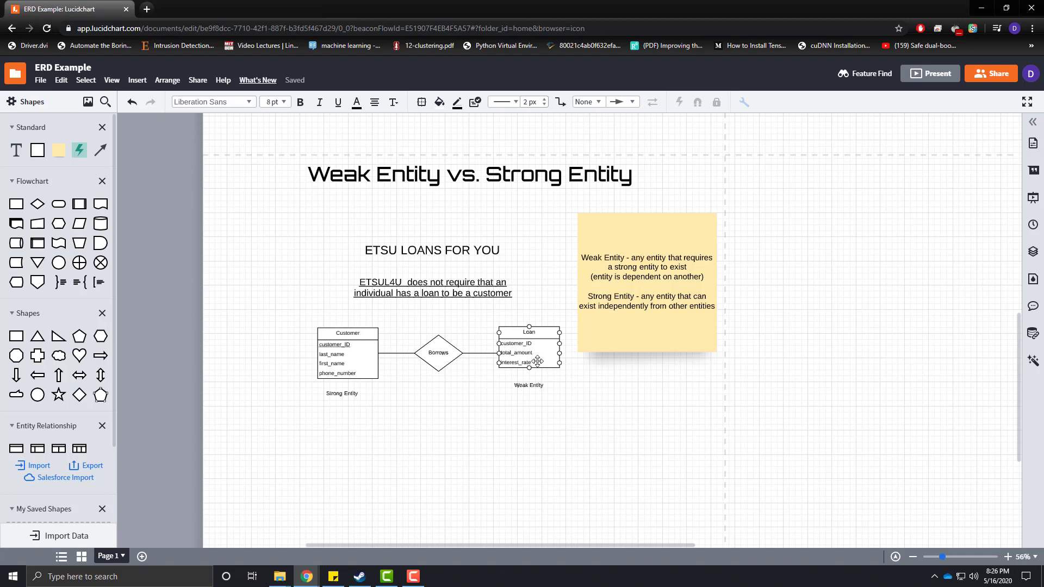
{"action": "left_click", "coordinate": [438, 352]}
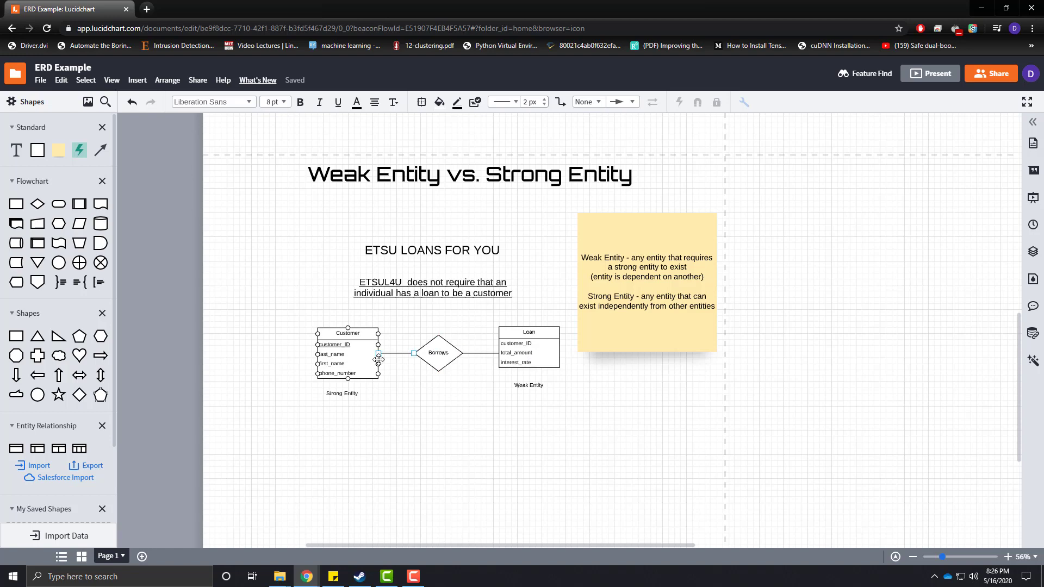
- Give the Customer connector a one-and-only-one end, then select the Borrows–Loan line
{"action": "left_click", "coordinate": [602, 439]}
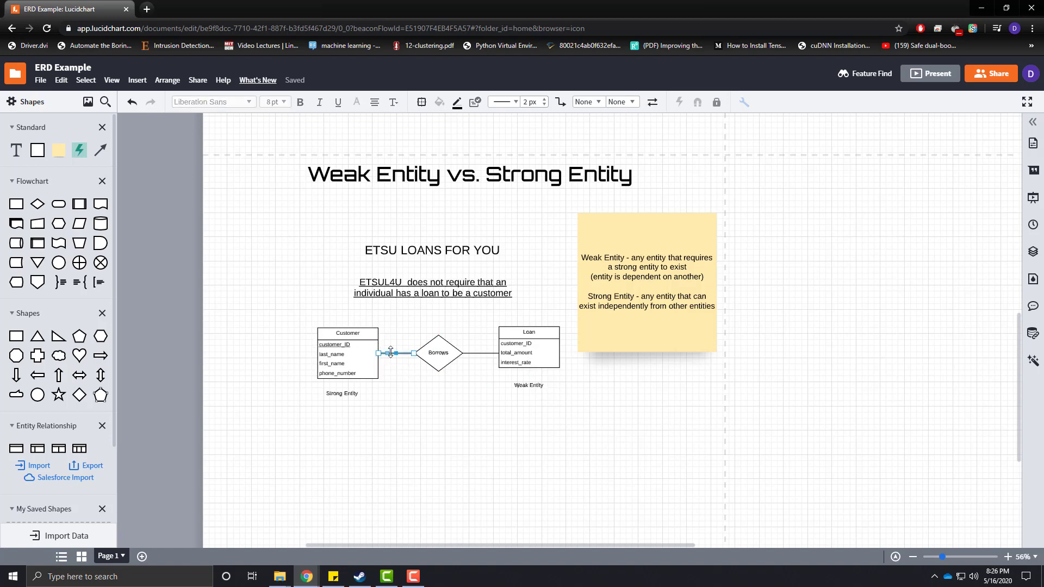
{"action": "left_click", "coordinate": [619, 101]}
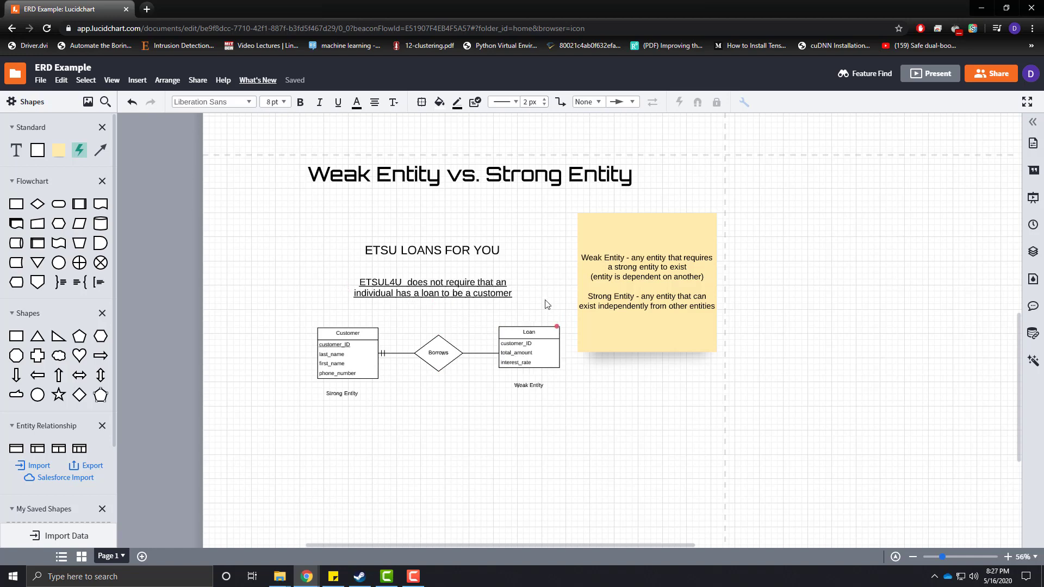
{"action": "left_click", "coordinate": [646, 281]}
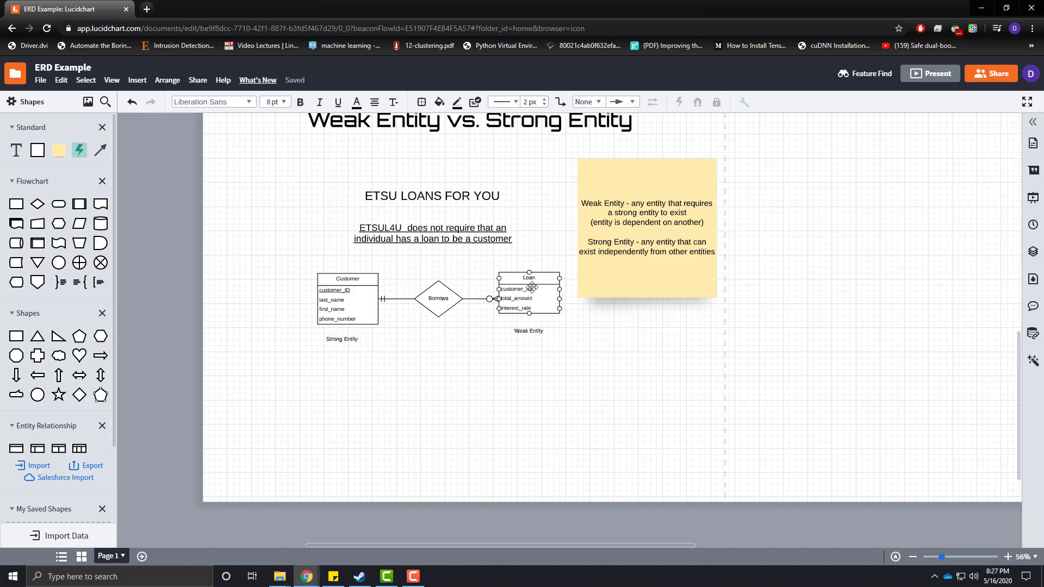
{"action": "left_click", "coordinate": [466, 397]}
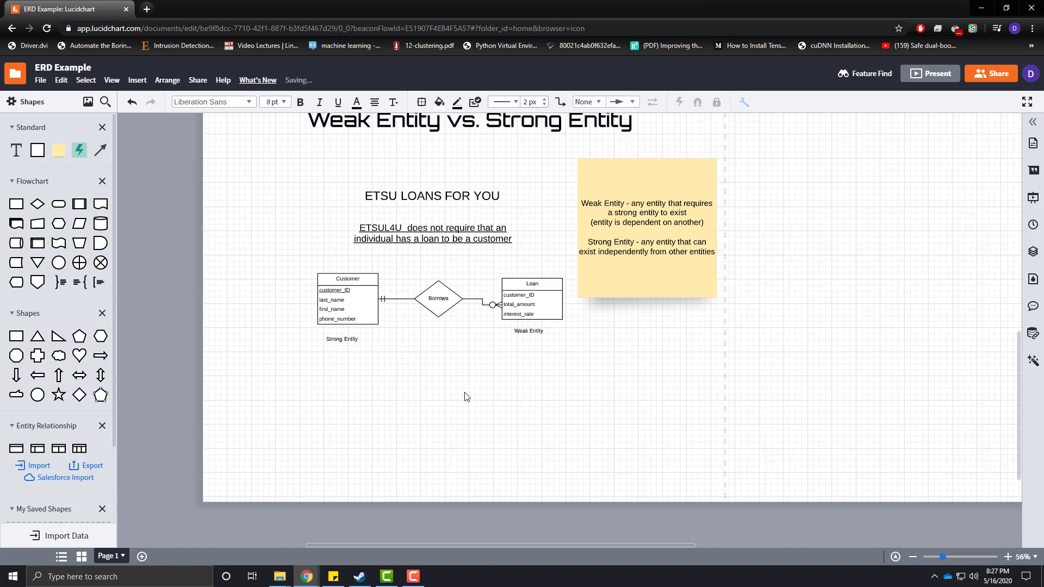
{"action": "left_click", "coordinate": [529, 331]}
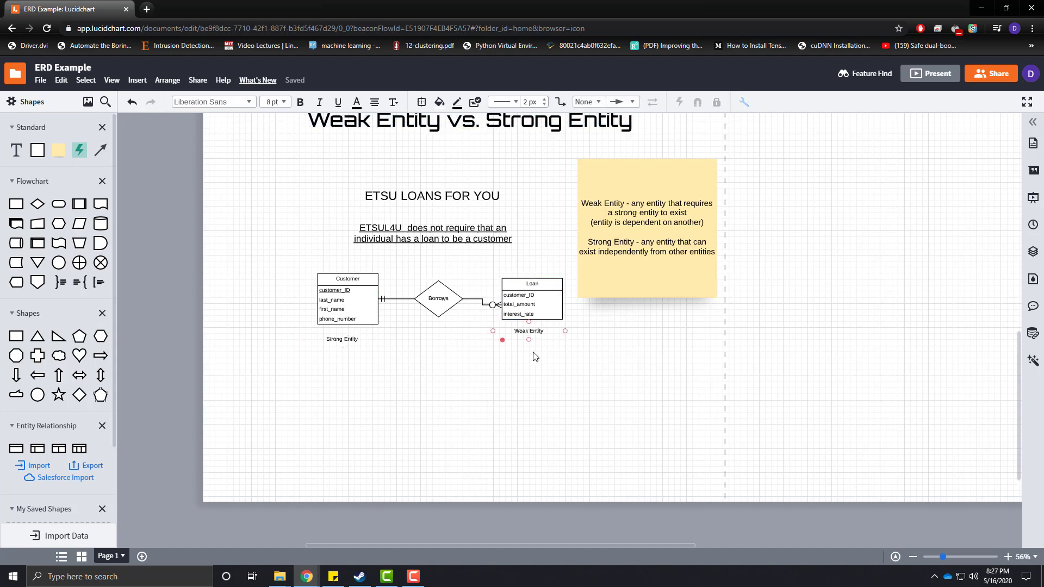
{"action": "left_click", "coordinate": [531, 298]}
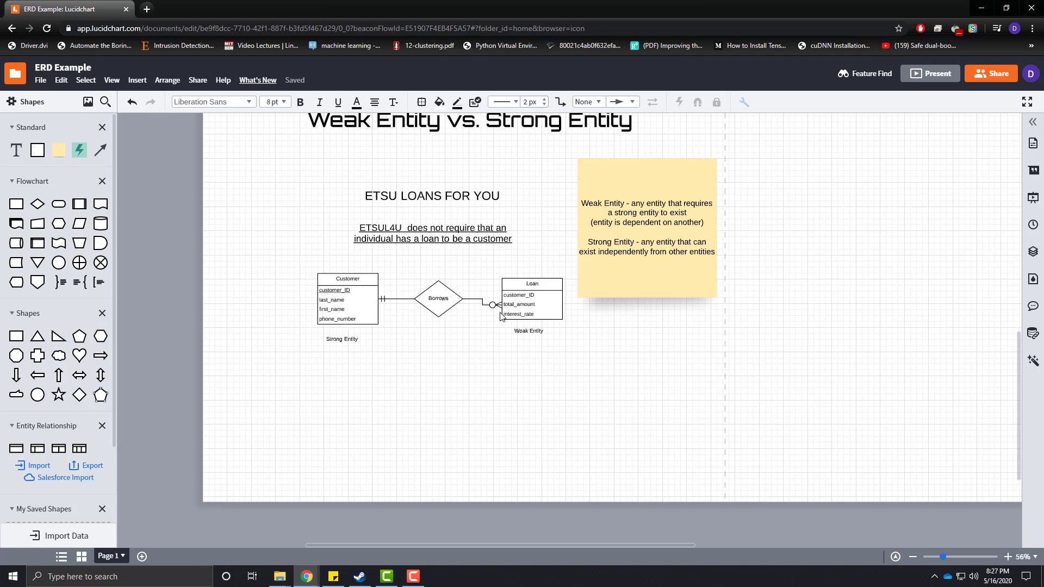
{"action": "mouse_move", "coordinate": [584, 313]}
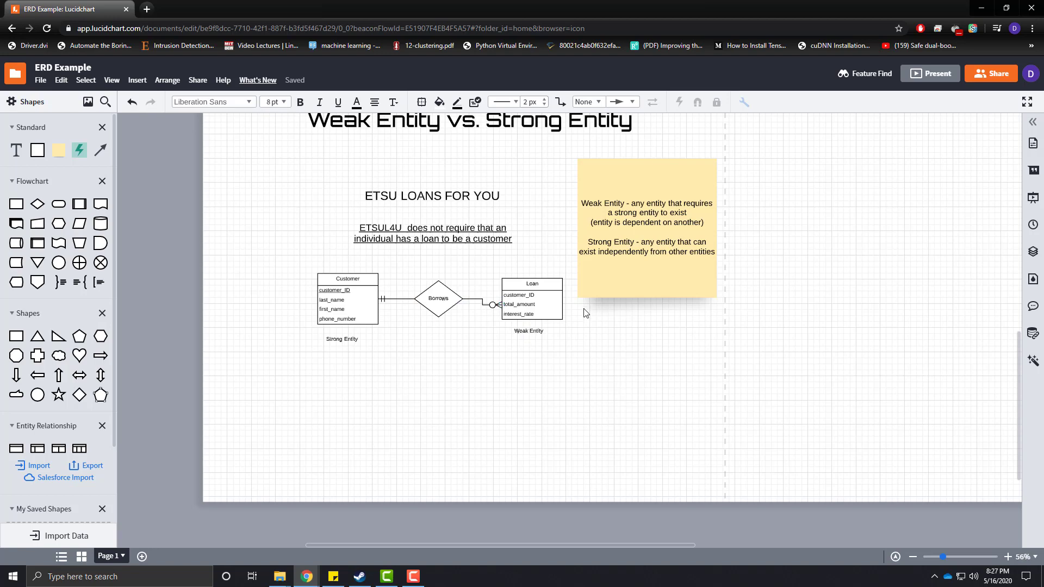
{"action": "mouse_move", "coordinate": [465, 374]}
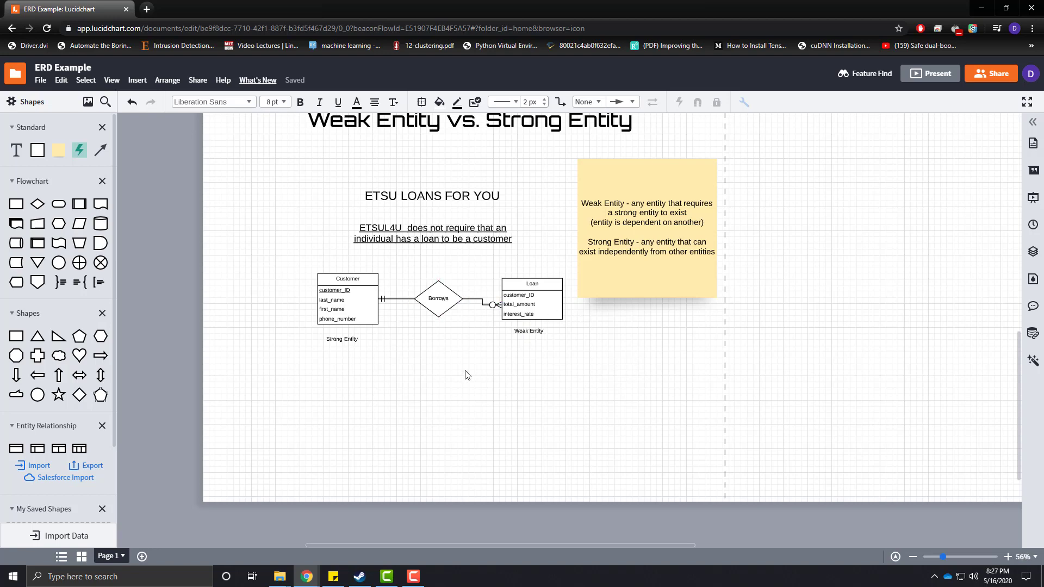
{"action": "mouse_move", "coordinate": [550, 356]}
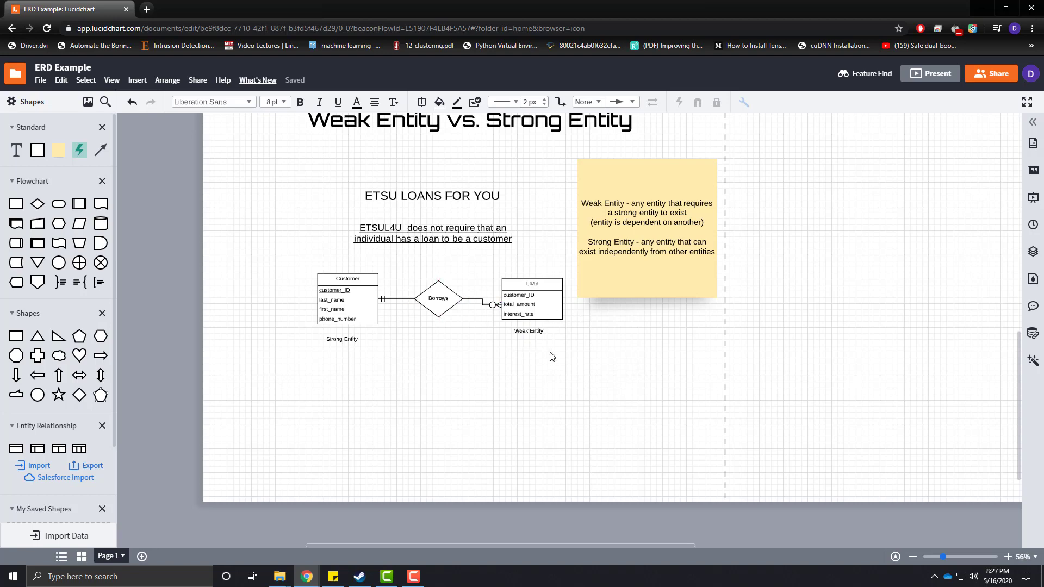
{"action": "mouse_move", "coordinate": [534, 359]}
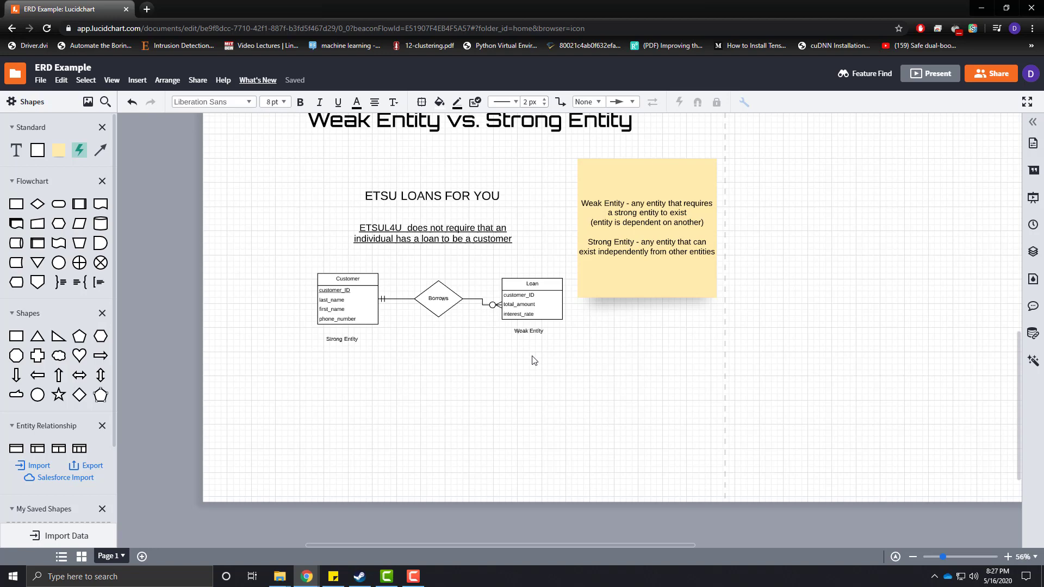
{"action": "mouse_move", "coordinate": [466, 369]}
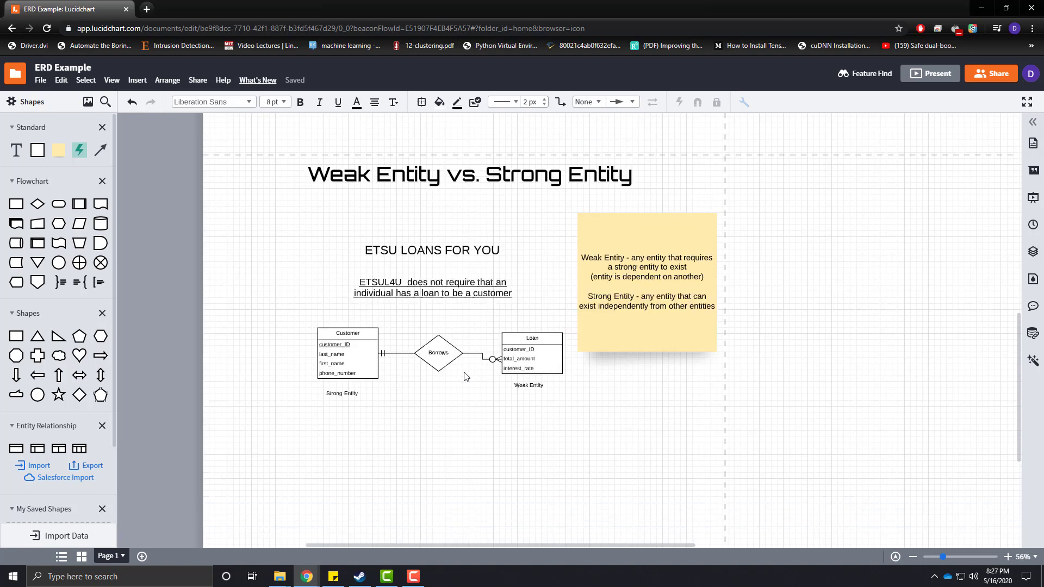
{"action": "mouse_move", "coordinate": [466, 462]}
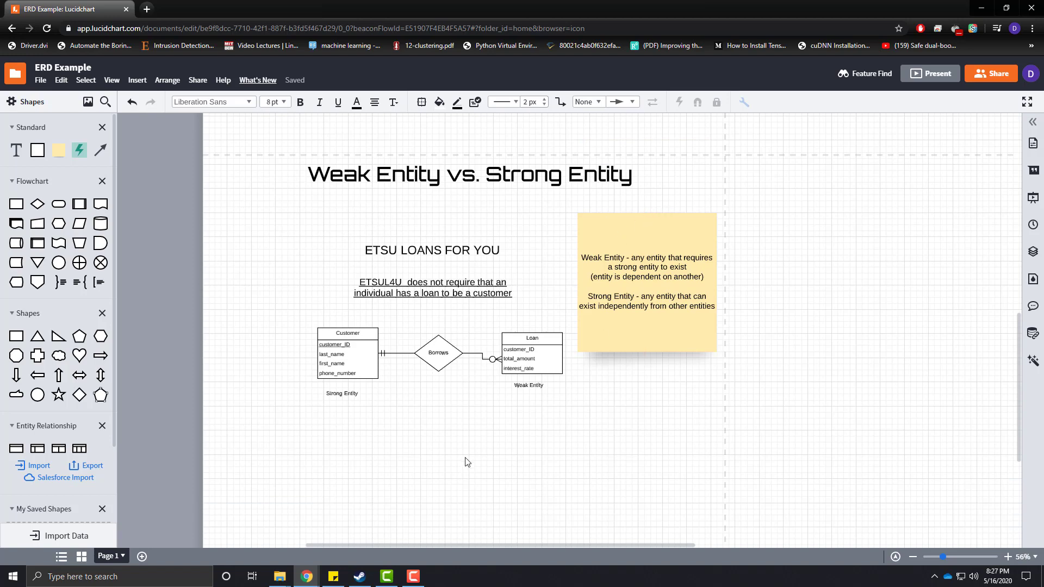
{"action": "mouse_move", "coordinate": [488, 437]}
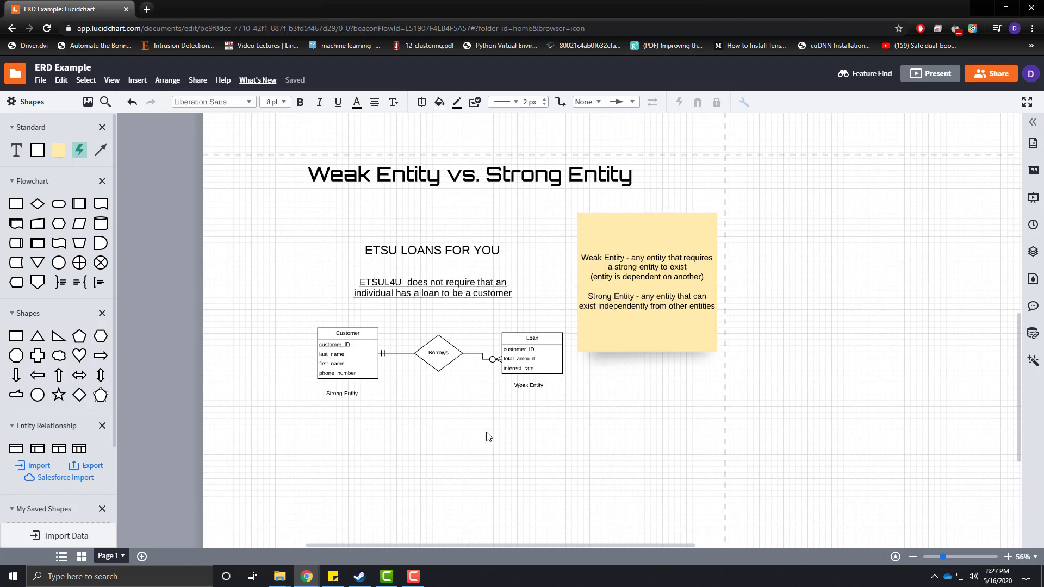